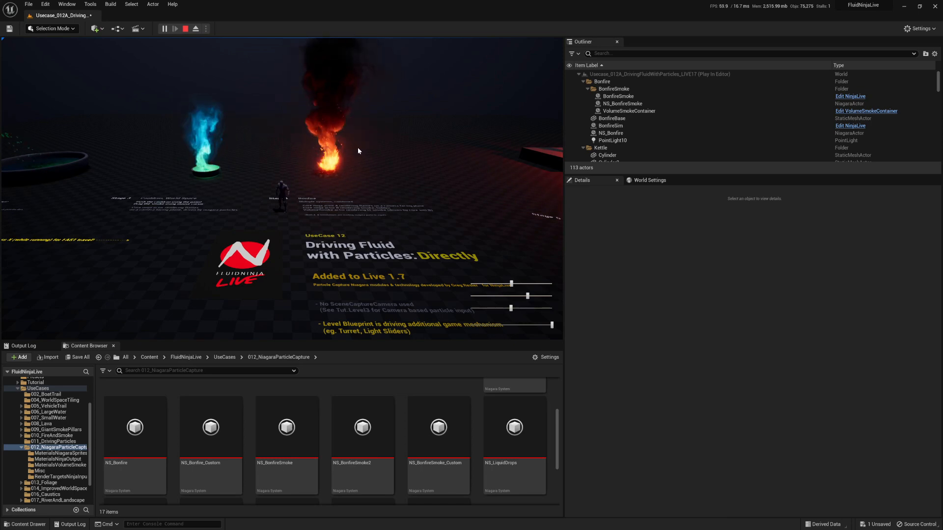
mouse_move(185, 29)
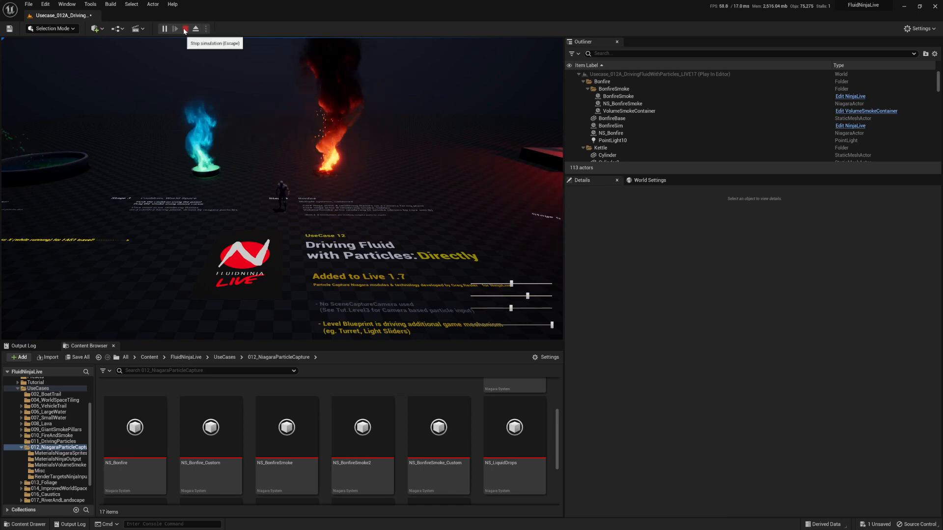
- Stop Play In Editor and focus the viewport on the bonfire particle actor
click(184, 29)
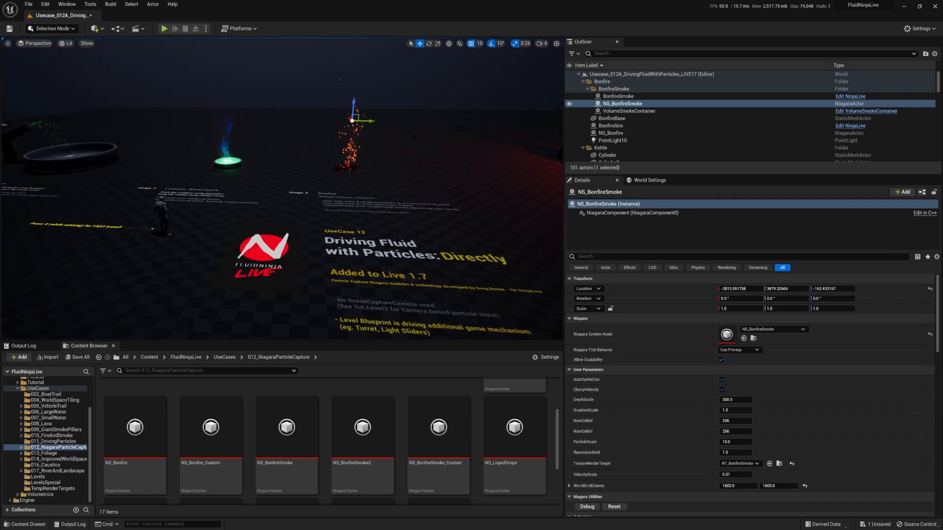
click(611, 118)
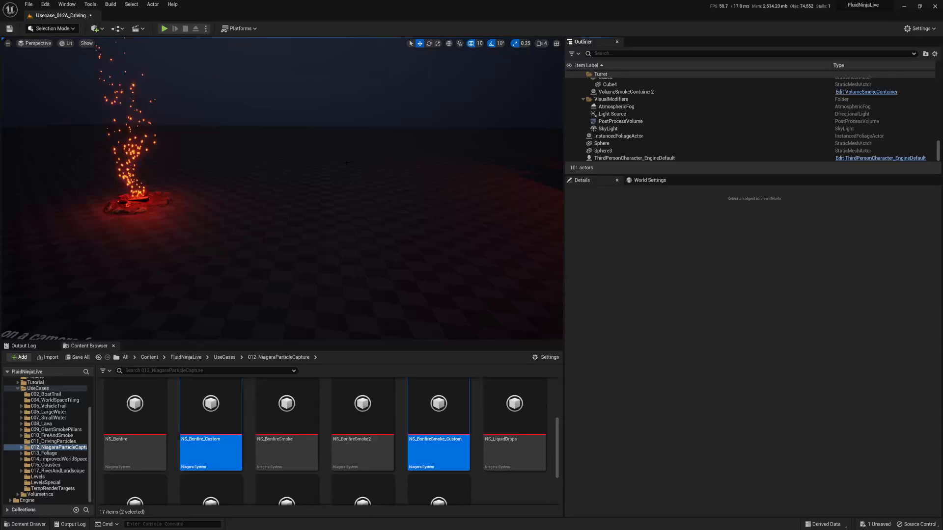
- Duplicate the bonfire actors into folder A_Custom_Bonfire and inspect NS_Bonfire2
click(612, 139)
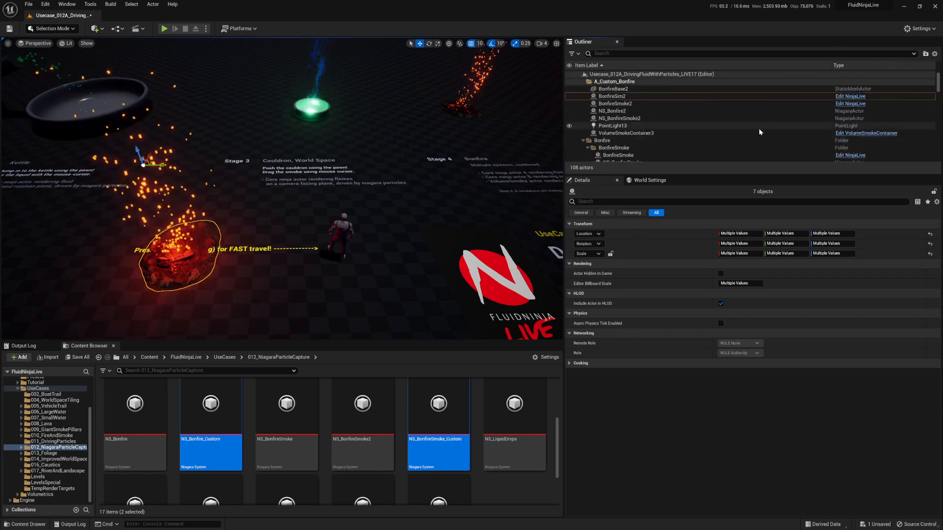
click(611, 110)
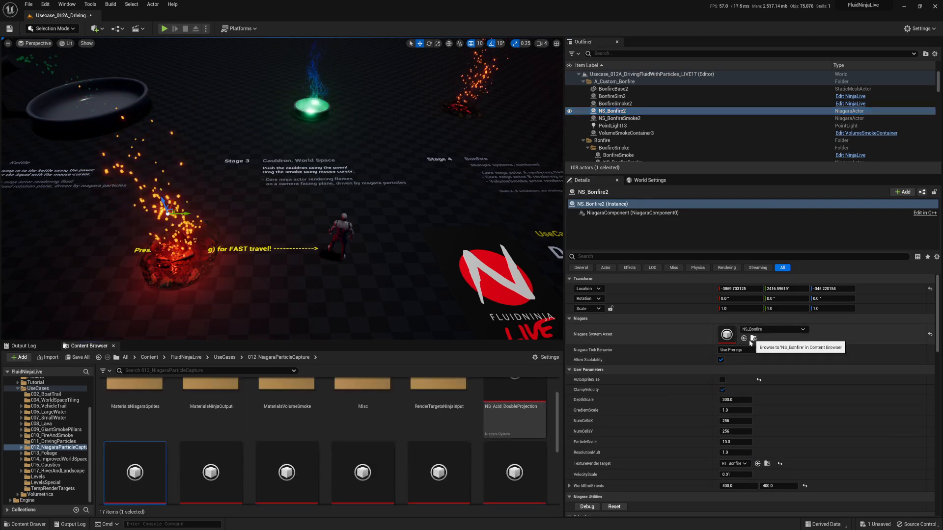
- Duplicate the NS_Bonfire asset in the Content Browser as NS_Bonfire_Custom_FN
right_click(134, 448)
text(NS_Bonfire_)
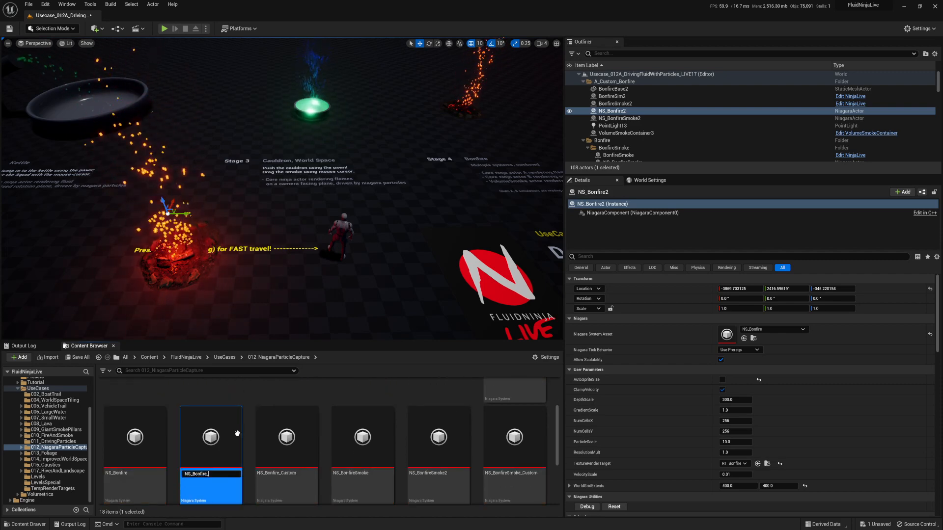
scroll(up, 3)
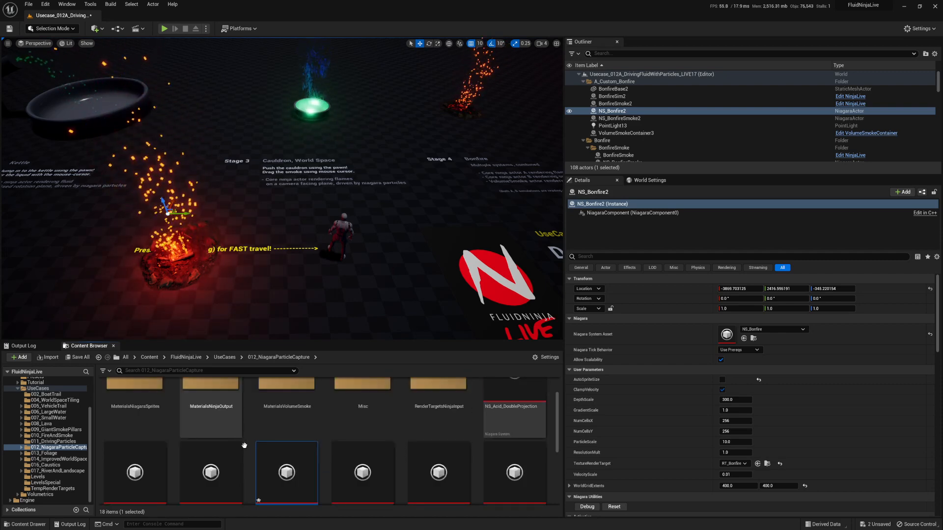
mouse_move(286, 433)
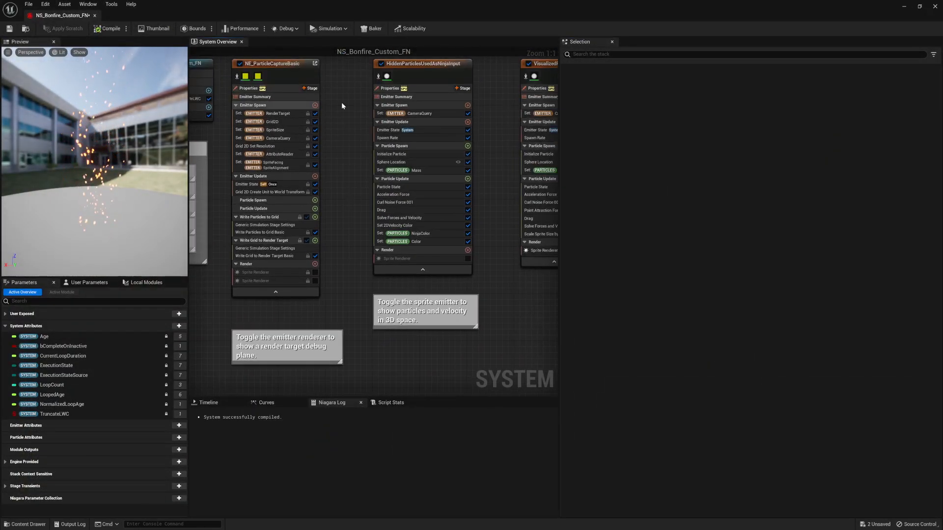
- Inspect the HiddenParticlesUsedAsNinjaInput emitter stack, then open NS_Bonfire_Custom
click(423, 91)
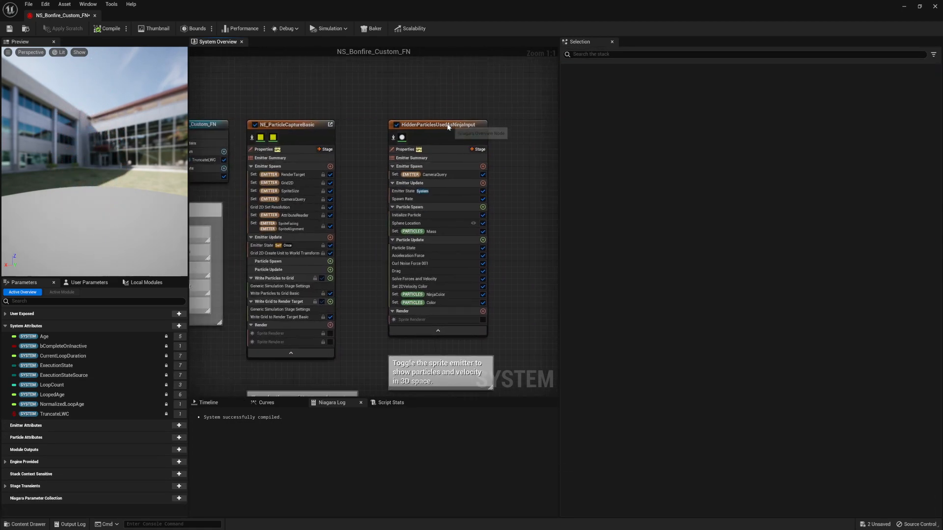
click(437, 124)
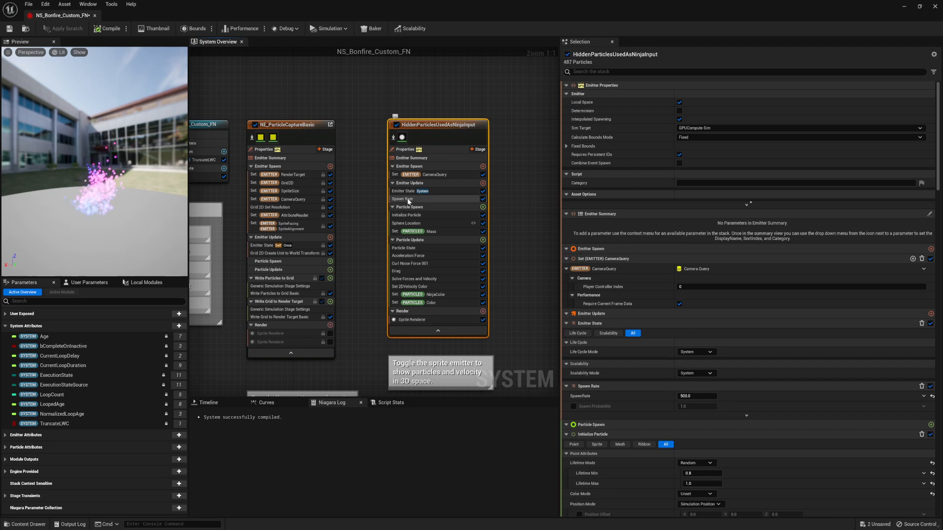
click(290, 124)
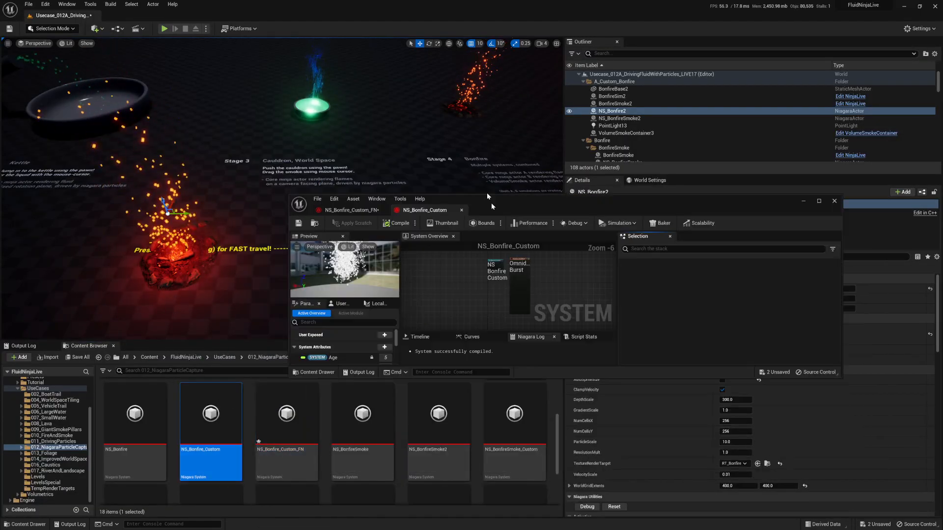
- Paste NS_Bonfire_Custom's OmnidirectionalBurst emitter into NS_Bonfire_Custom_FN
click(818, 201)
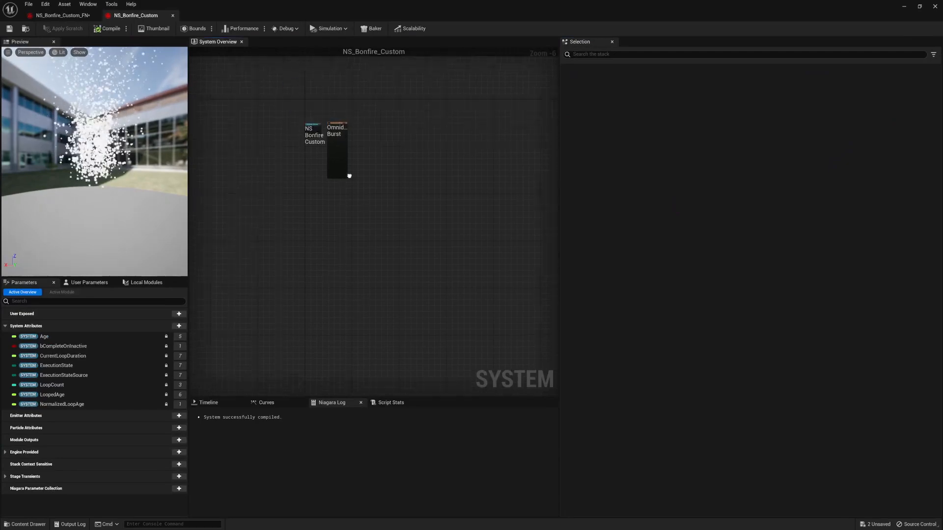
click(337, 131)
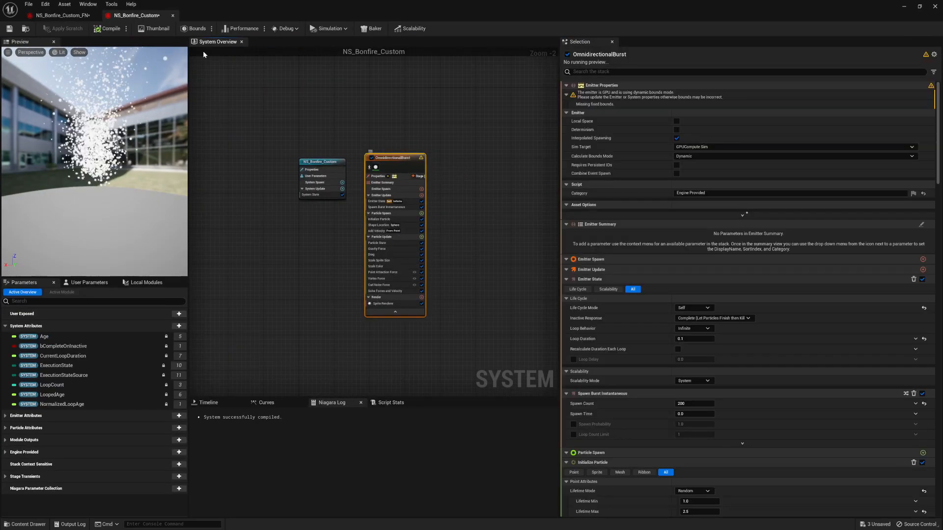
click(60, 15)
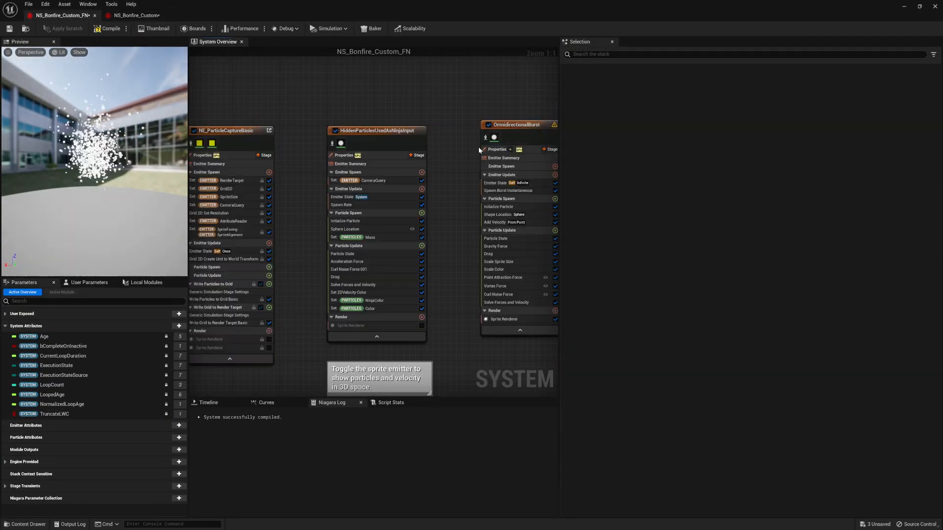
click(516, 124)
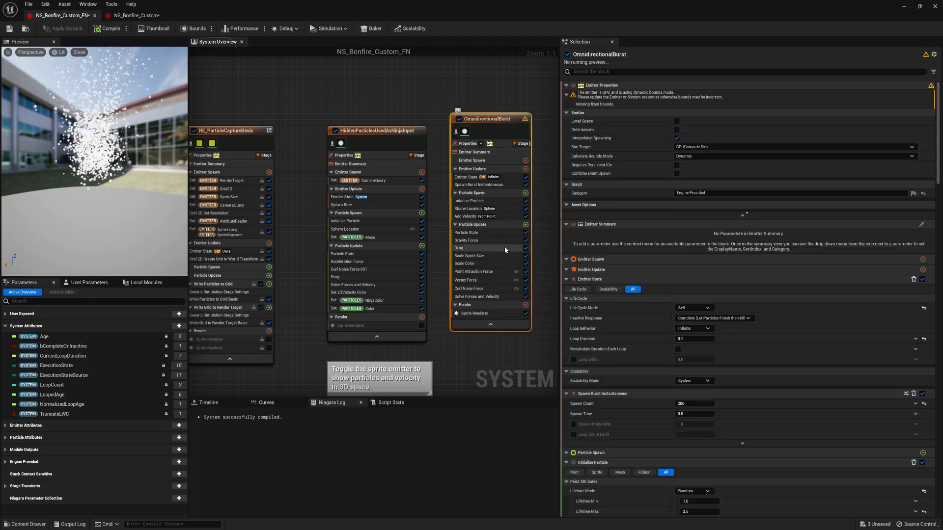
click(374, 119)
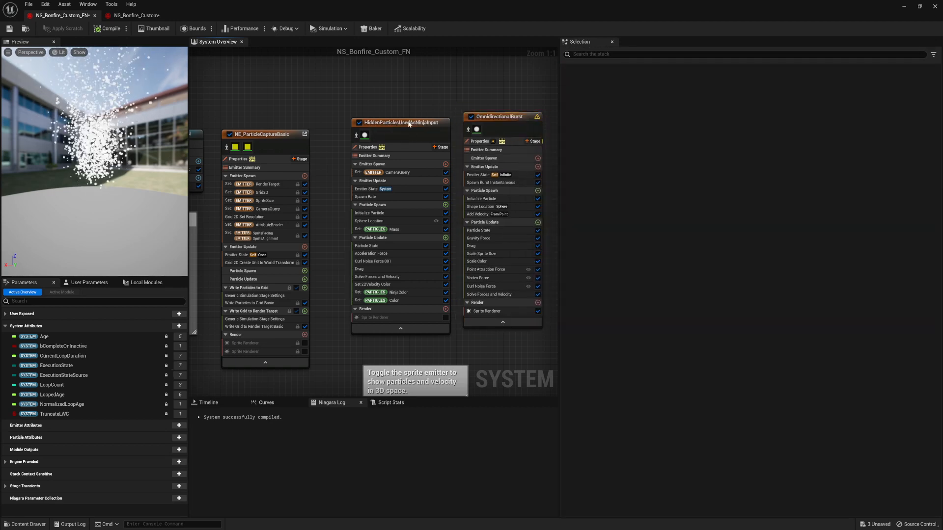
- Review NE_ParticleCaptureBasic, OmnidirectionalBurst, and the hidden emitter's CameraQuery and Set 2D Velocity Color modules
click(262, 133)
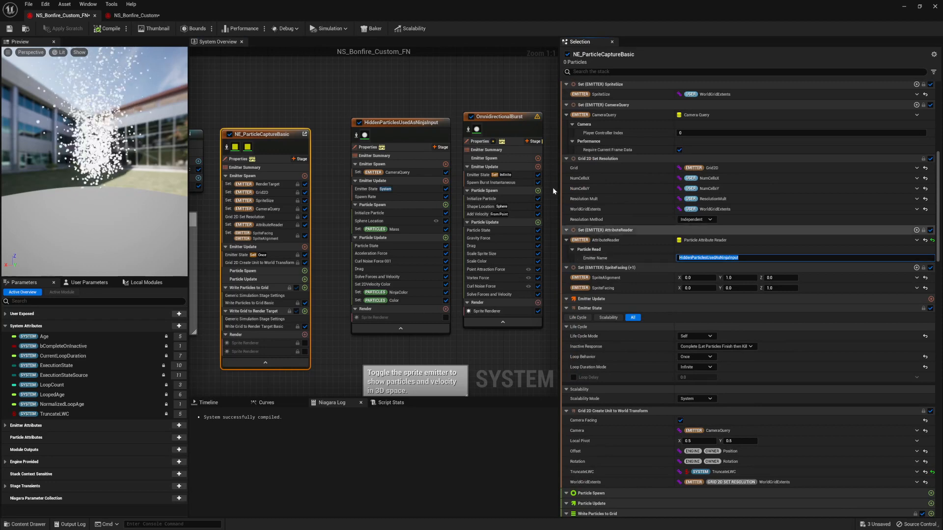
click(502, 116)
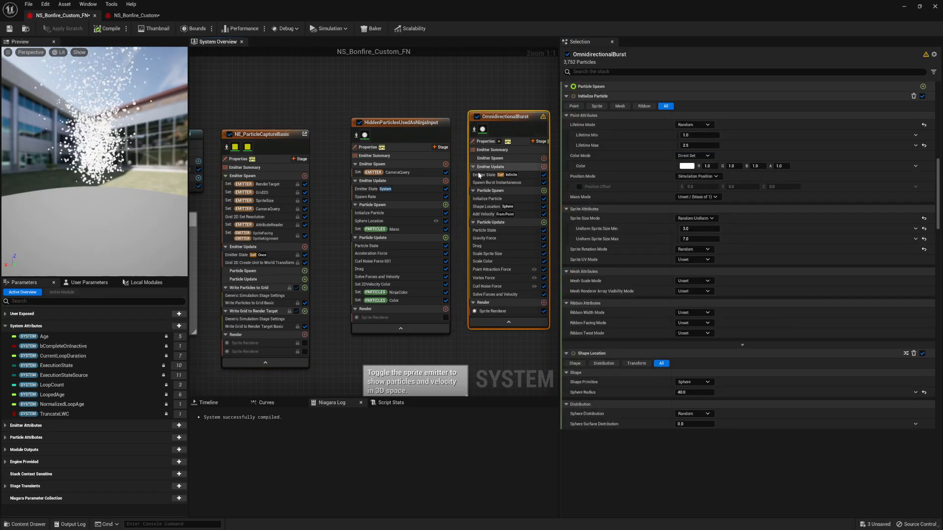
click(385, 172)
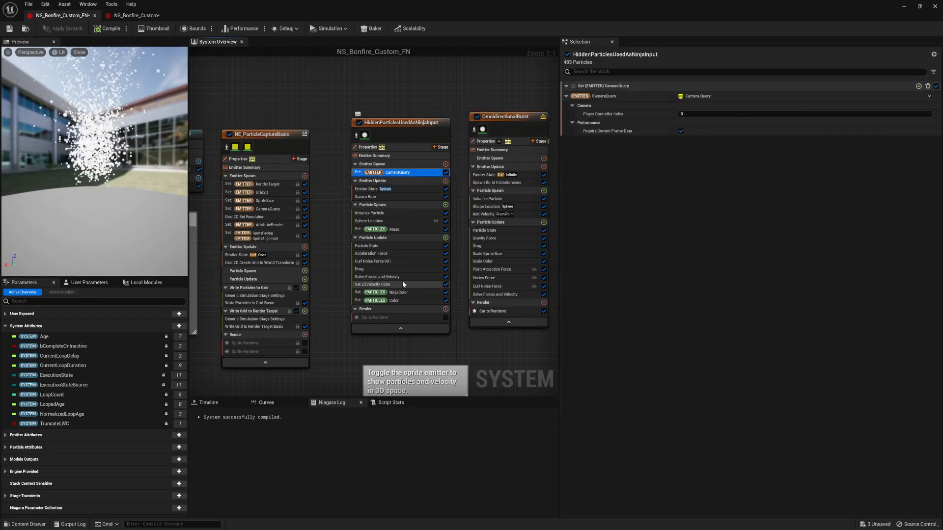
click(373, 283)
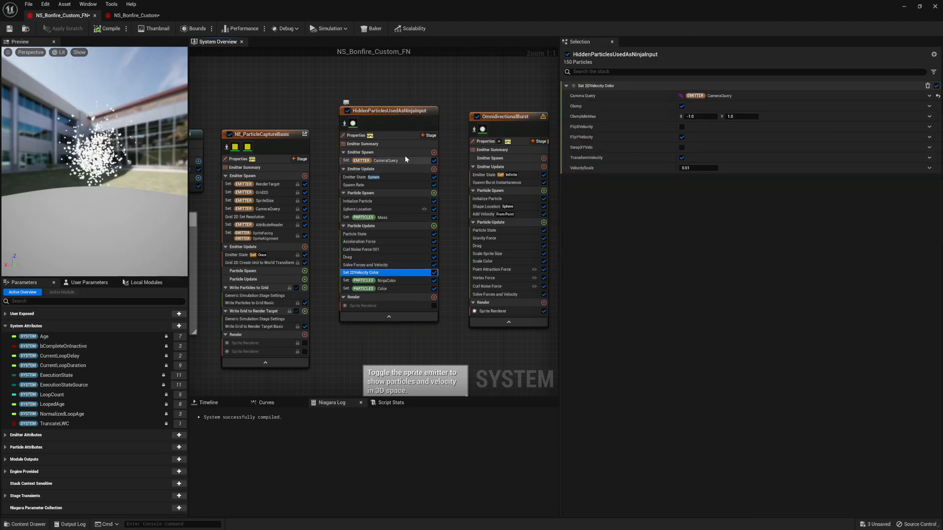
click(385, 160)
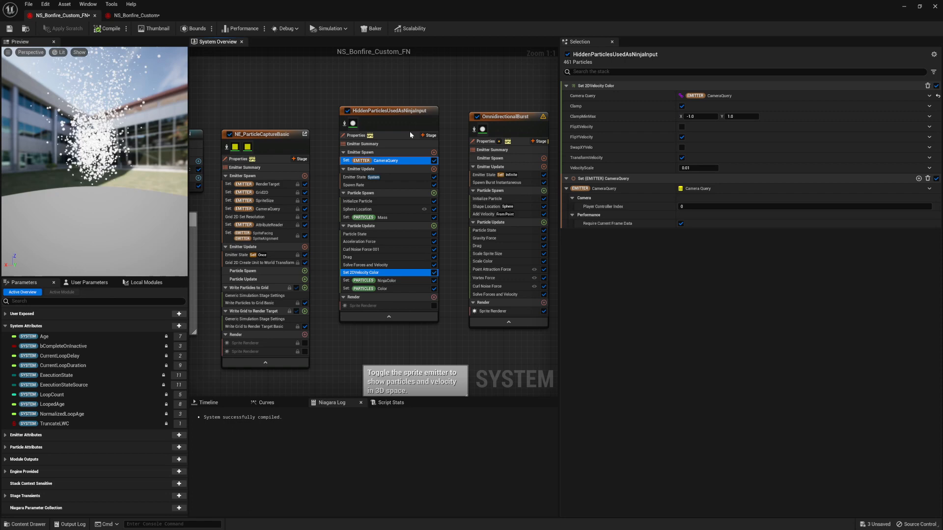
mouse_move(361, 169)
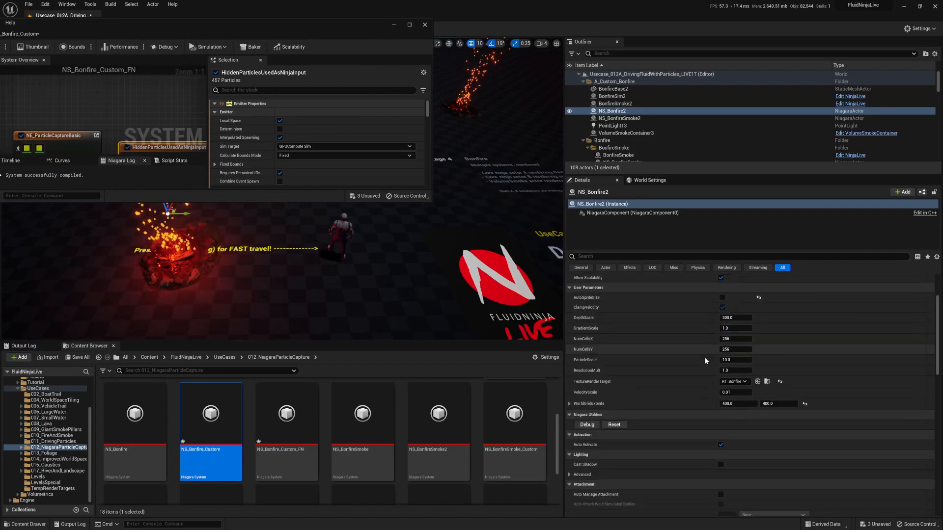
- View RT_Bonfire's captured particles, then maximize the NS_Bonfire_Custom_FN editor
click(60, 477)
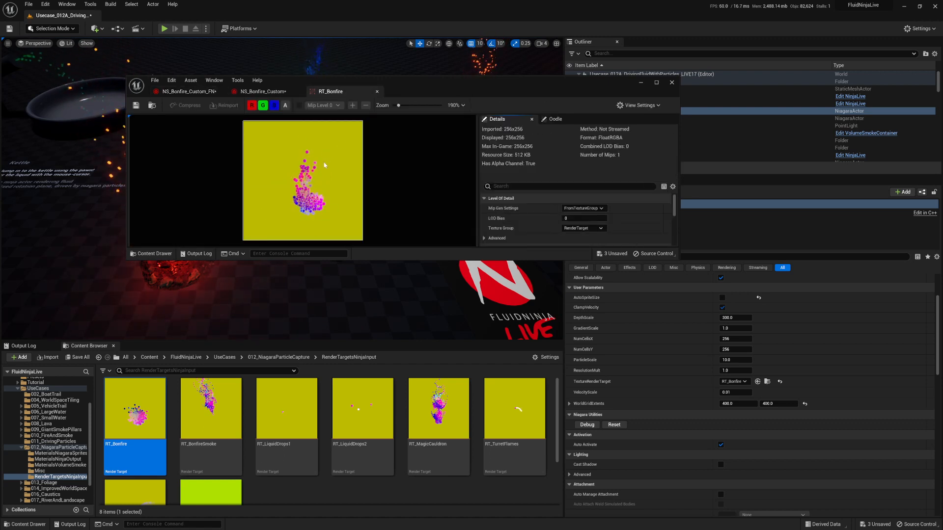
mouse_move(260, 143)
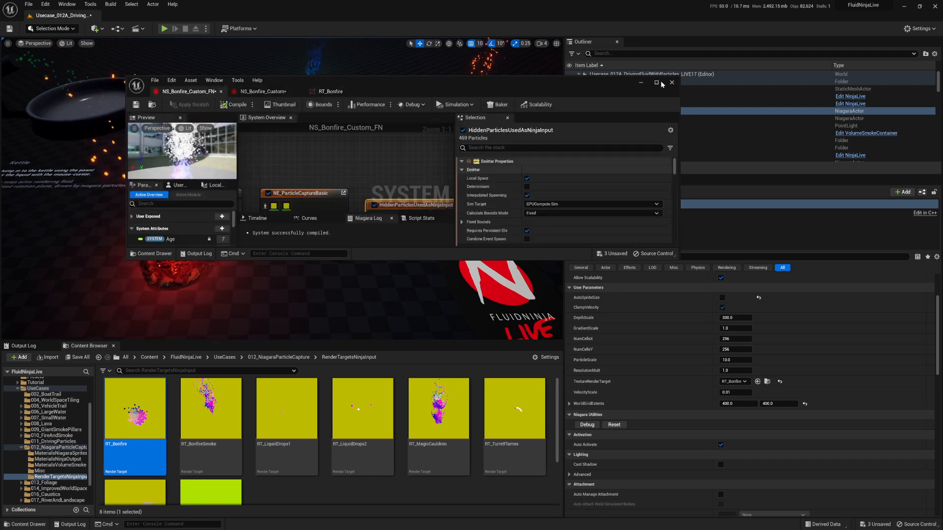
click(656, 83)
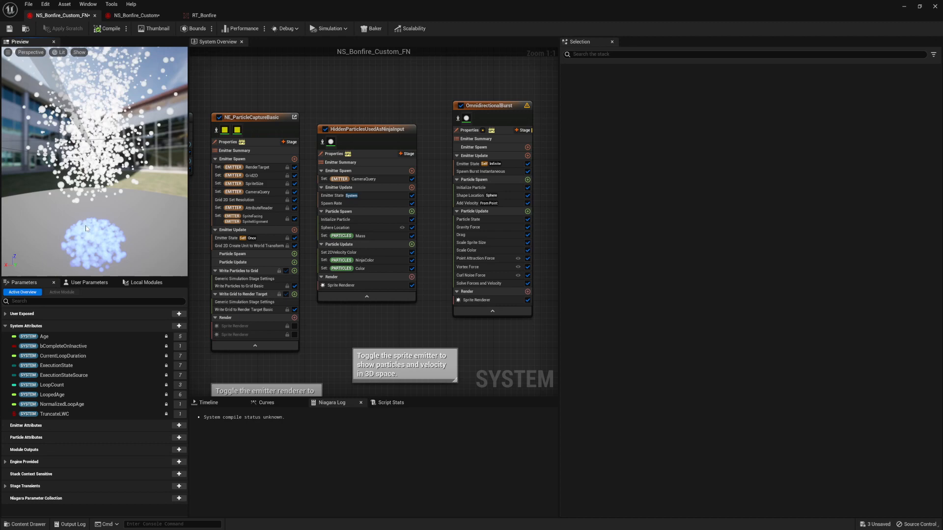
- Turn off OmnidirectionalBurst's Sprite Renderer and recompile the system
click(110, 28)
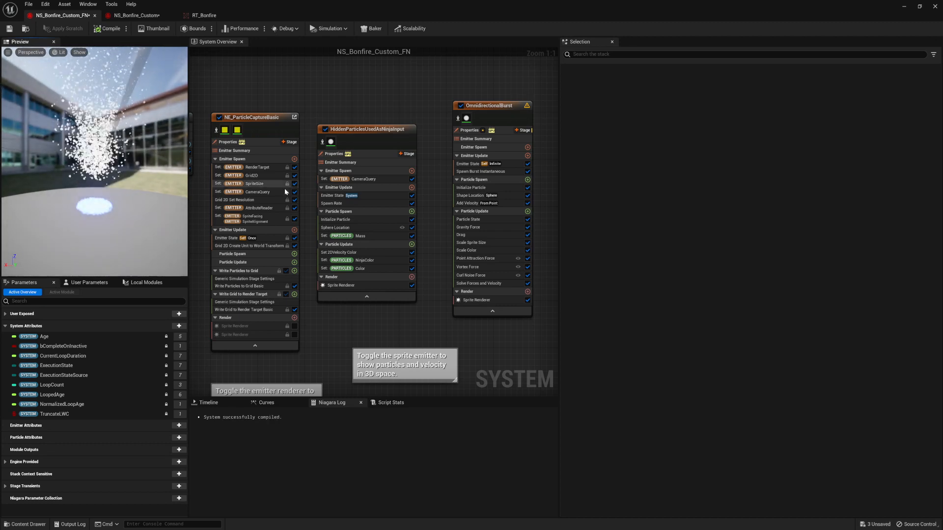
mouse_move(462, 235)
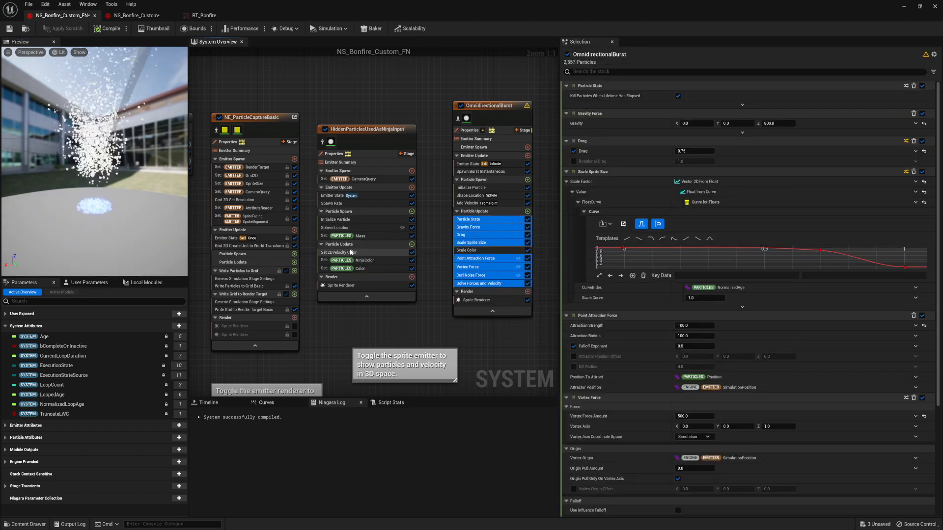
click(340, 244)
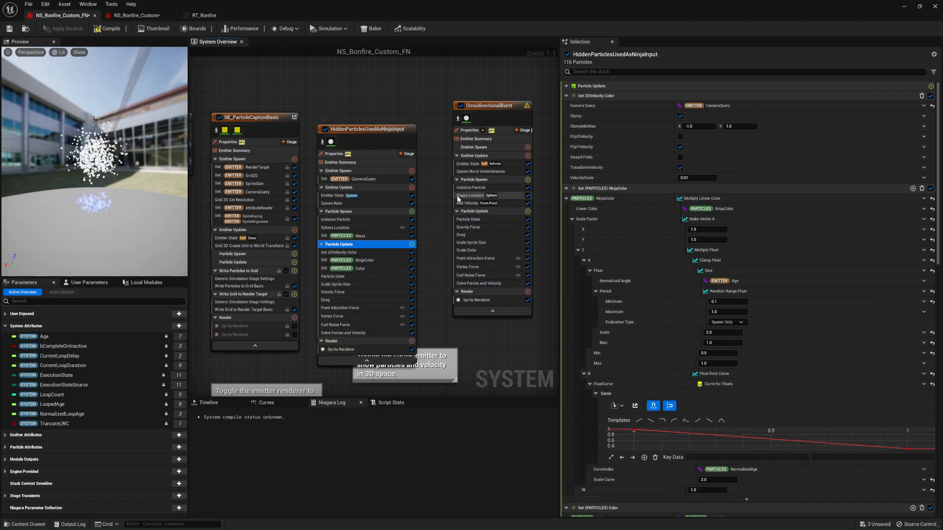
click(109, 29)
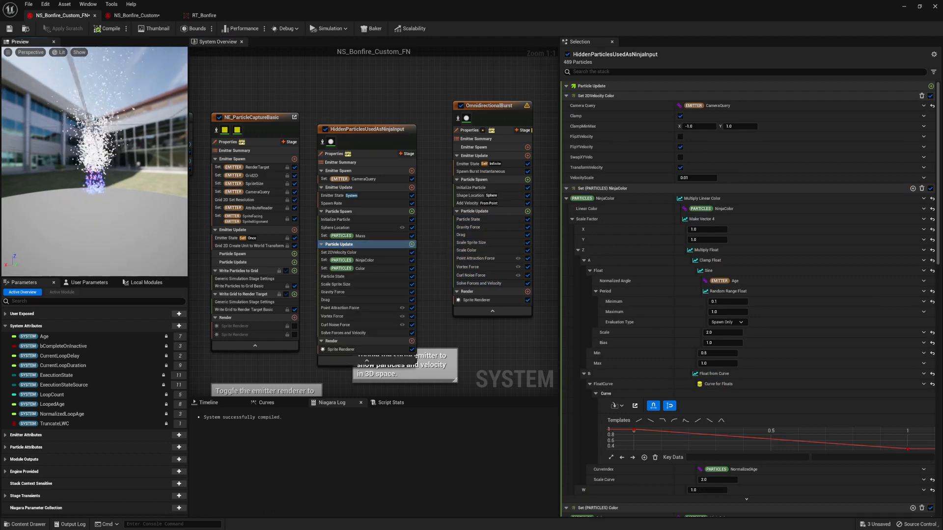
- Set the hidden emitter's Lifetime Max to 2.0 and review Set Mass and Sphere Location
click(335, 219)
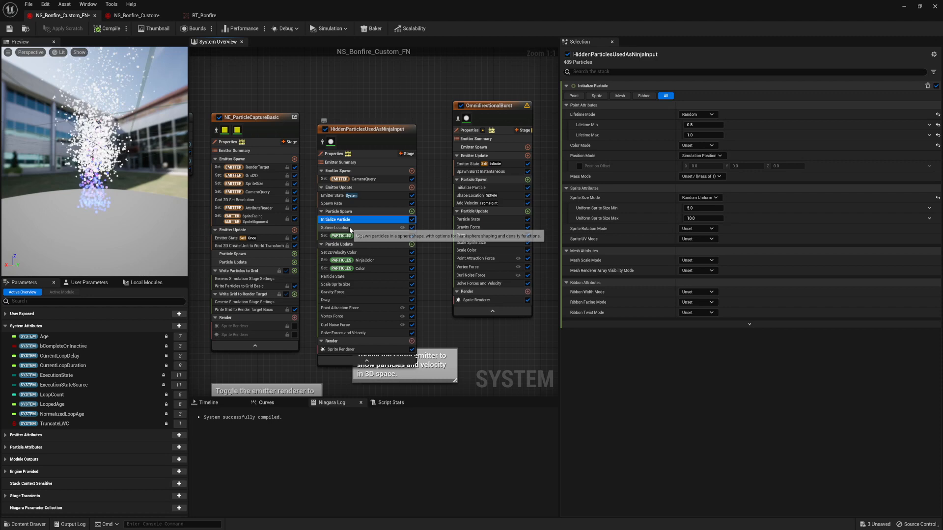
click(336, 227)
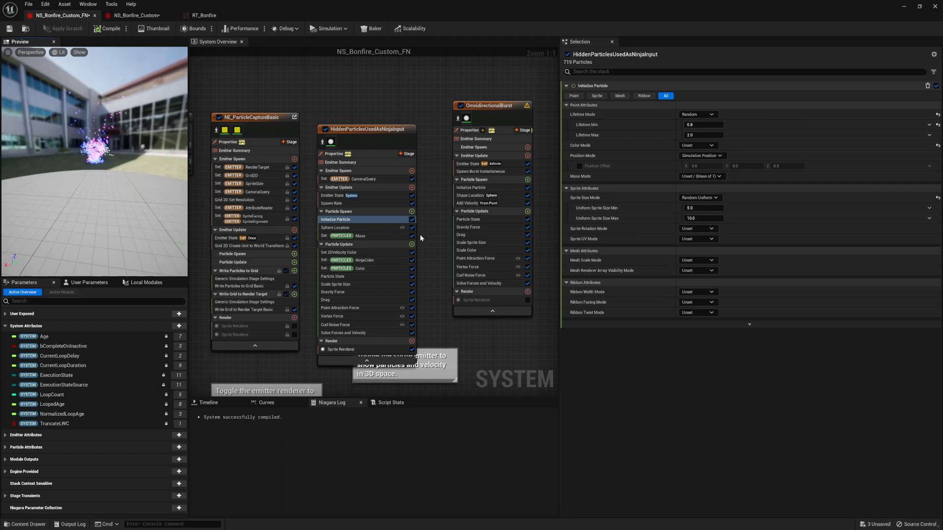
click(359, 235)
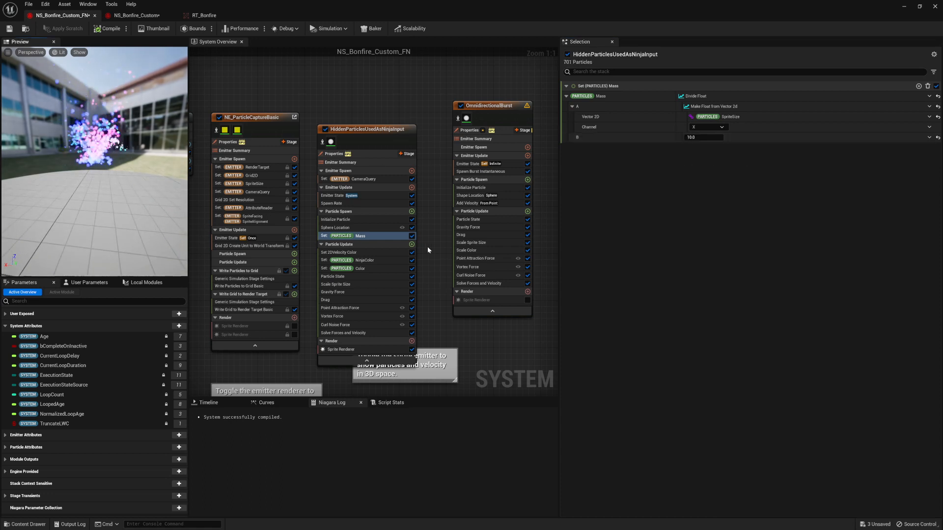
click(335, 227)
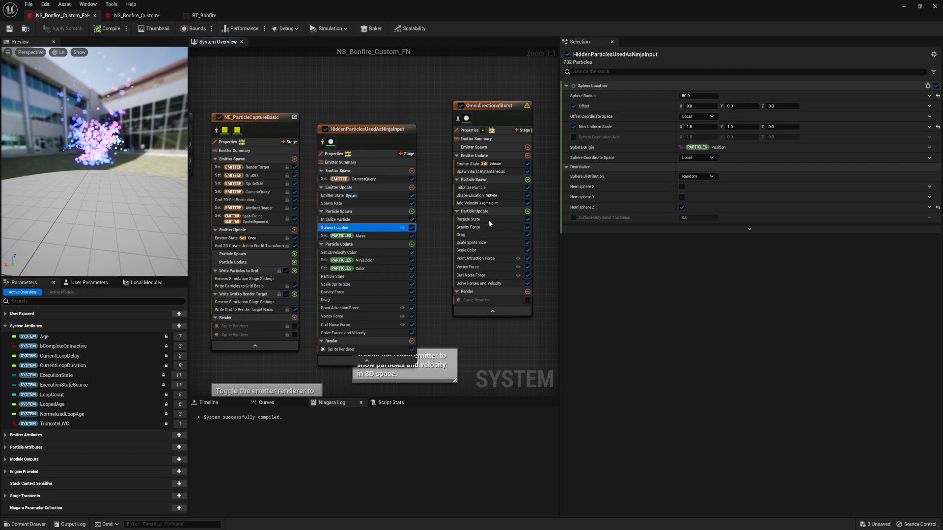
mouse_move(402, 268)
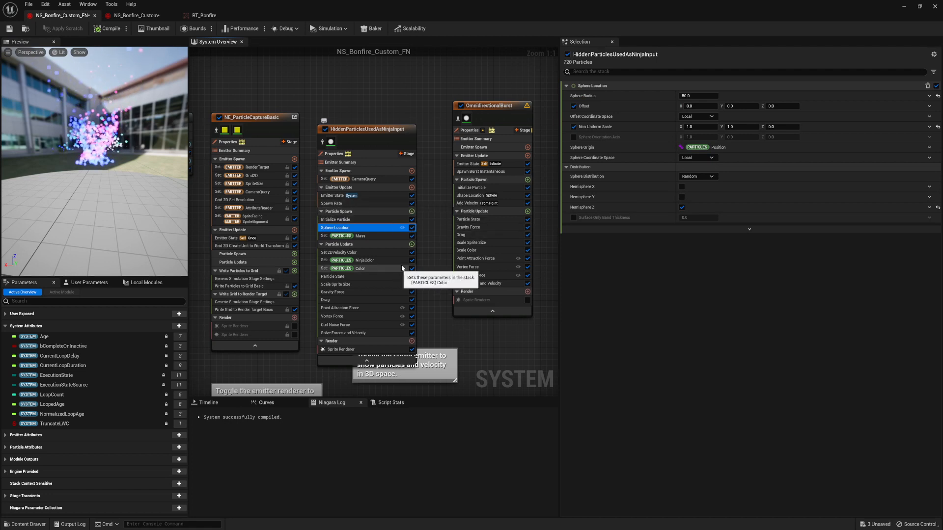
mouse_move(367, 310)
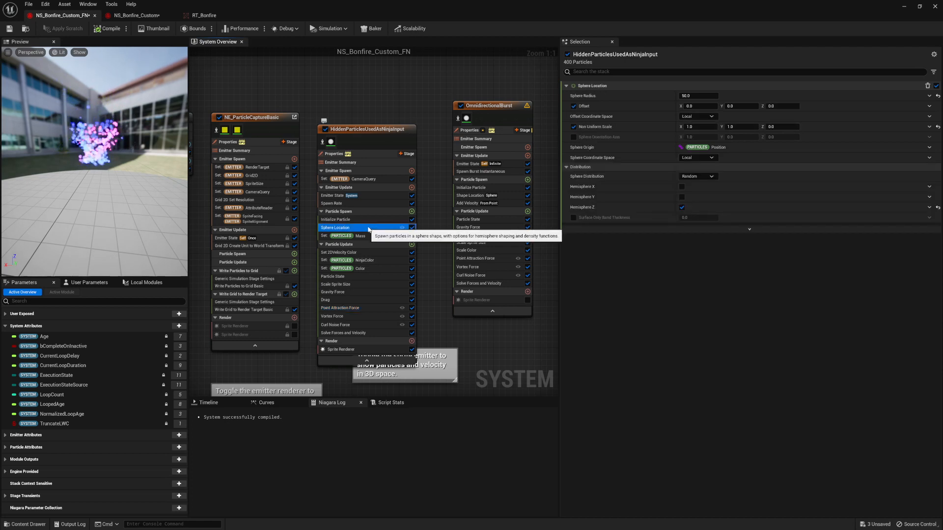
- Copy Add Velocity, Initialize Particle and Shape Location from the burst into the hidden emitter
click(336, 219)
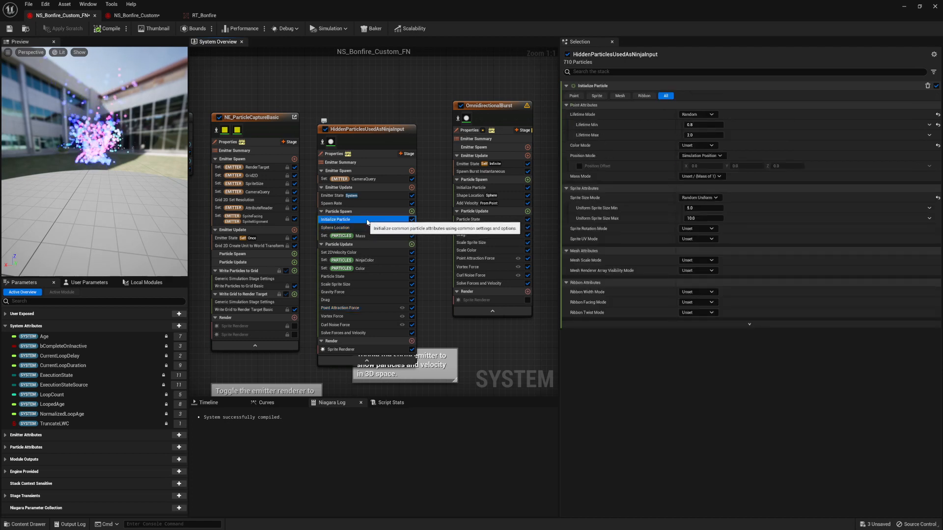
click(475, 203)
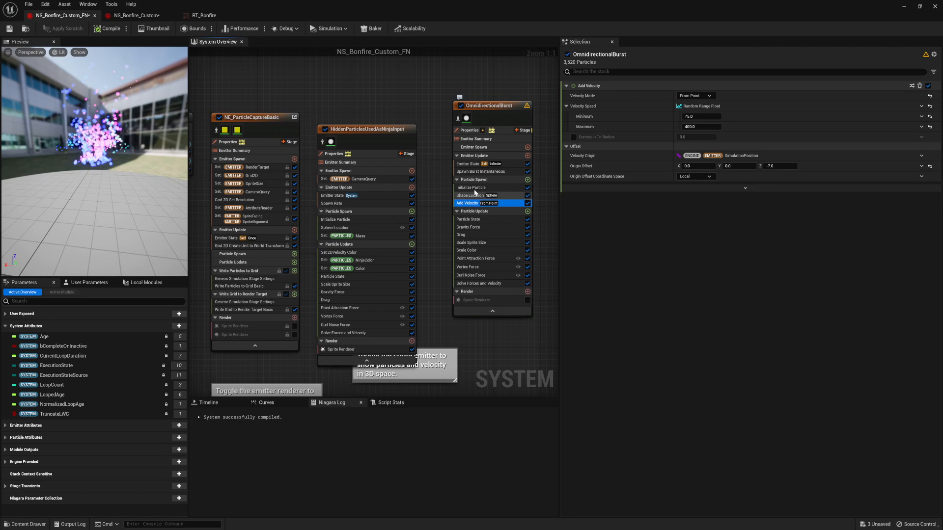
click(472, 187)
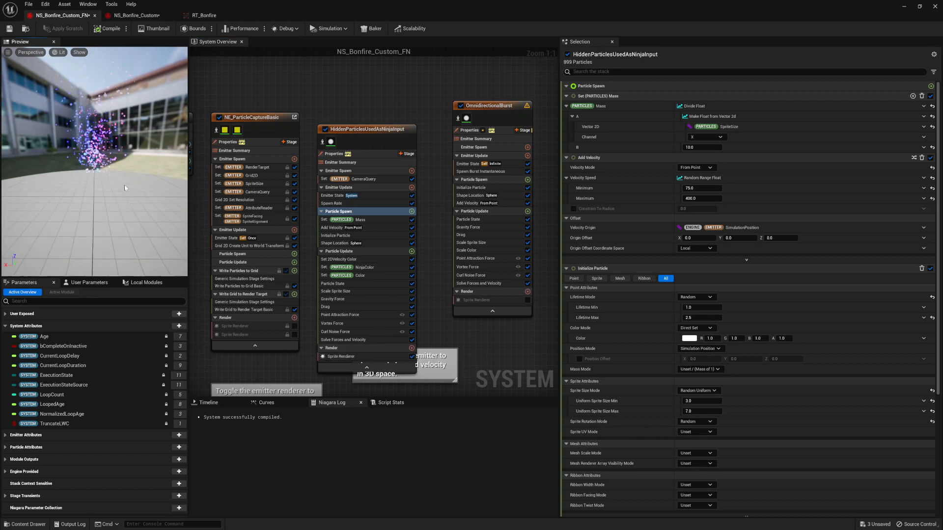
- Set the hidden emitter's velocity Origin Offset Z to -7 and disable its Sprite Renderer
click(340, 227)
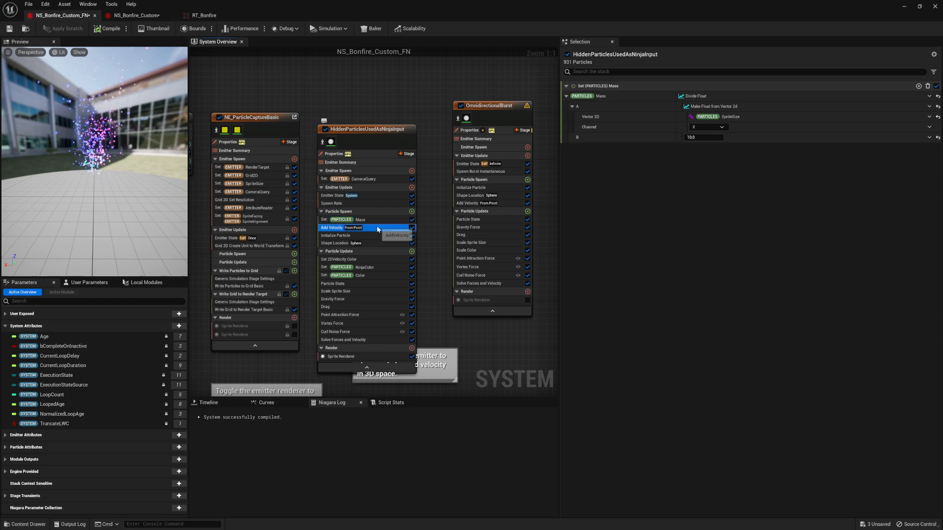
click(341, 227)
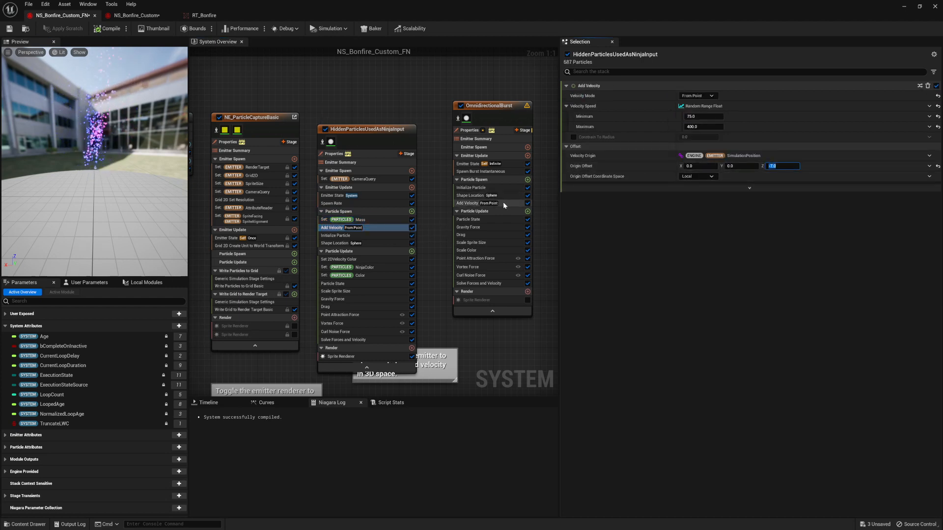
click(467, 203)
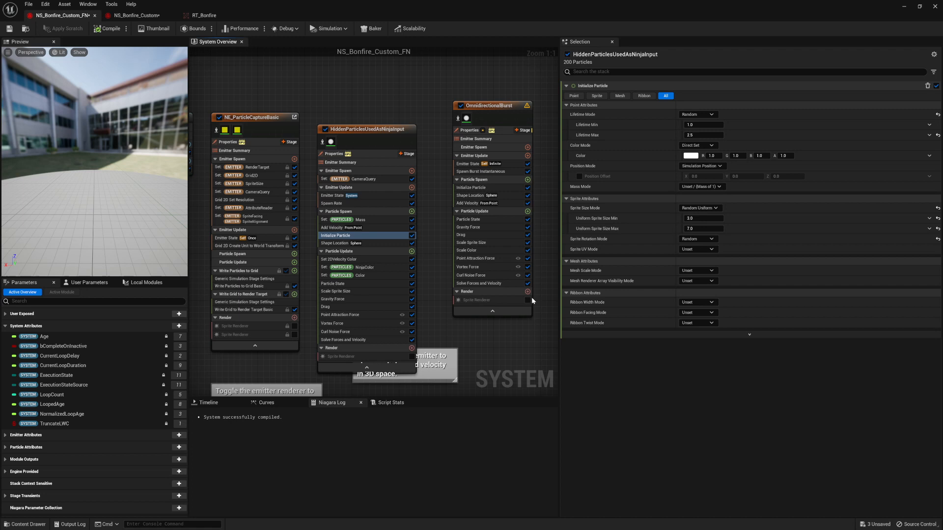
click(491, 105)
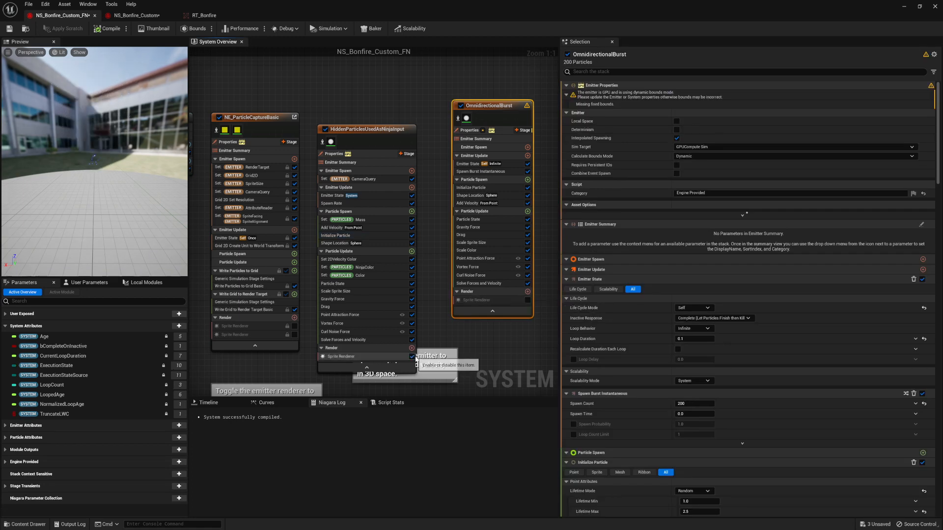
- Re-enable OmnidirectionalBurst's Sprite Renderer and review its Drag and Gravity Force modules
click(467, 164)
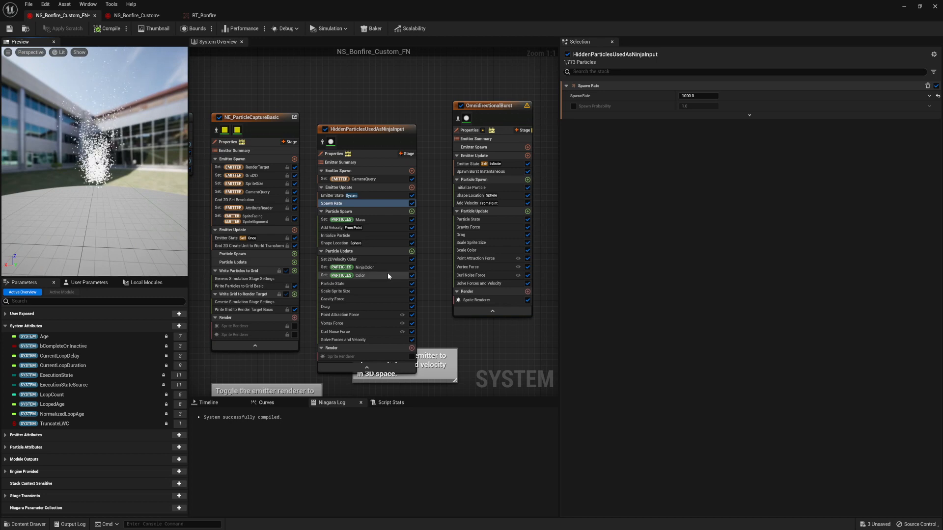
click(460, 235)
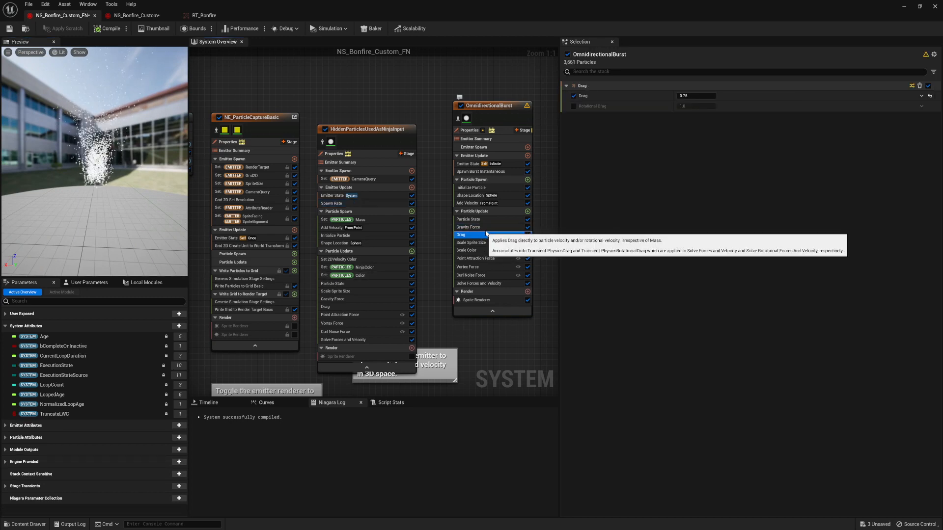
click(469, 227)
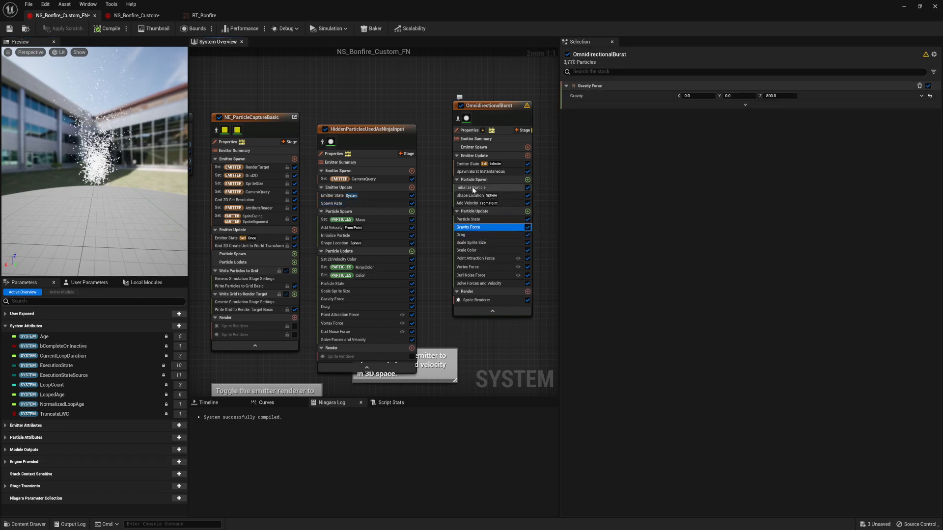
- Set the hidden emitter's sphere origin to Particles Position and hide OmnidirectionalBurst's sprites
click(471, 187)
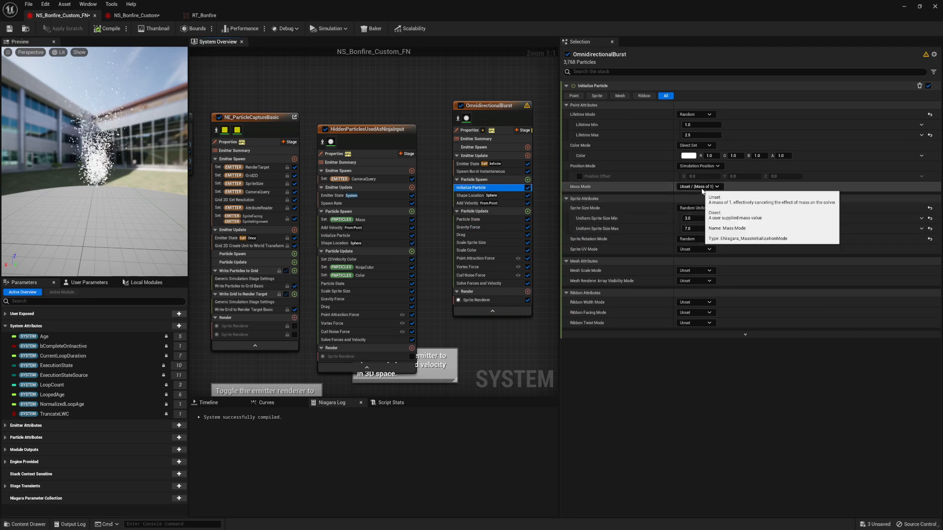
click(341, 220)
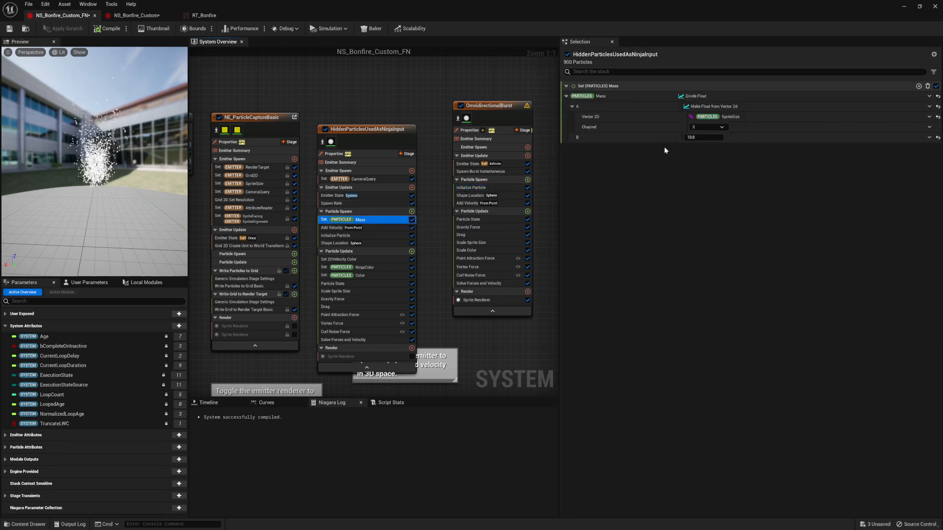
mouse_move(703, 137)
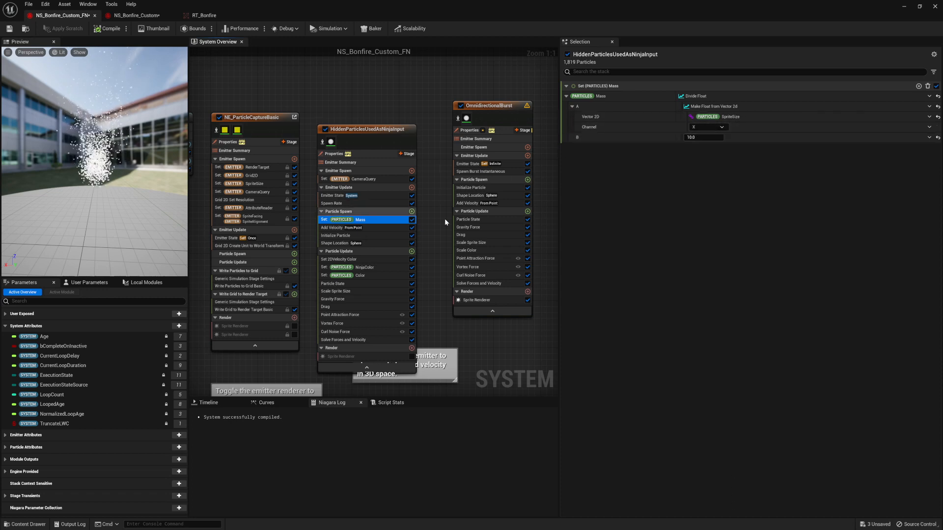
click(331, 203)
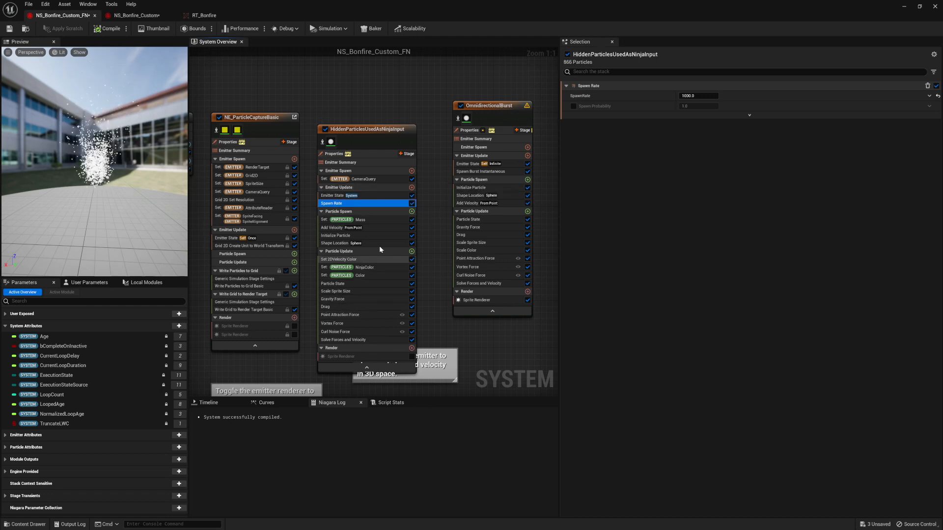
click(335, 235)
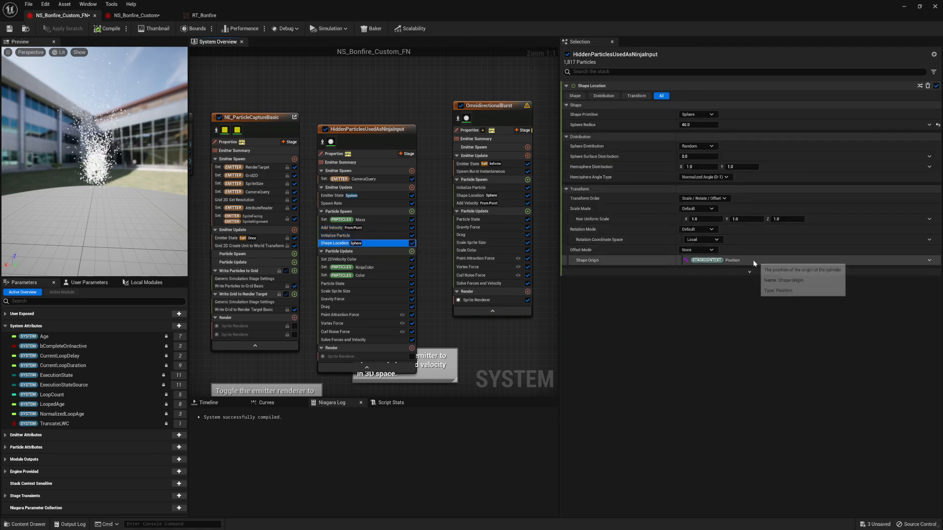
click(748, 259)
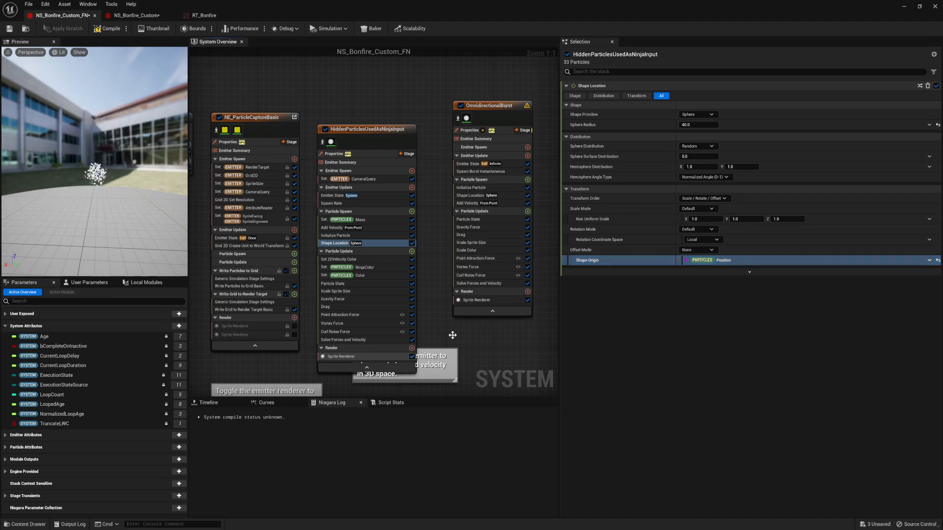
click(476, 299)
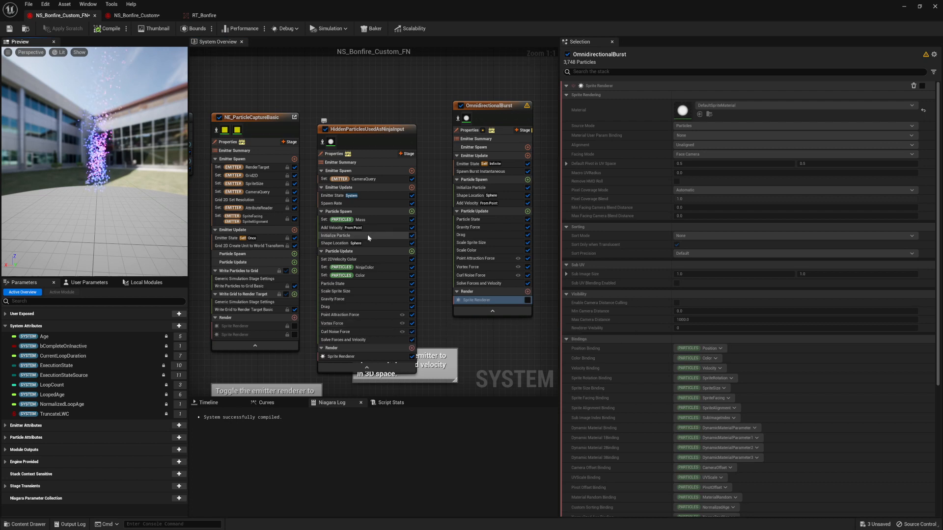
- Lower the hidden emitter's shape, attraction, vortex and velocity origins 120 units on Z
click(335, 243)
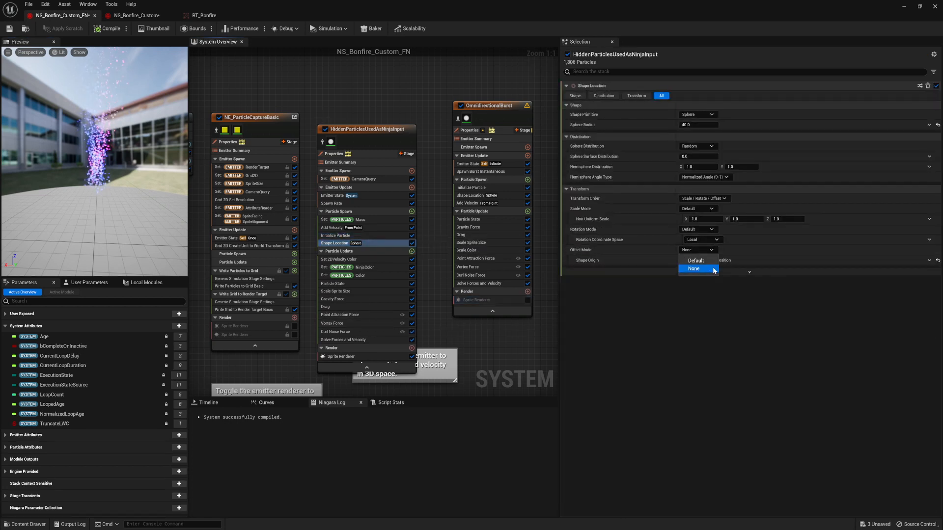
click(696, 260)
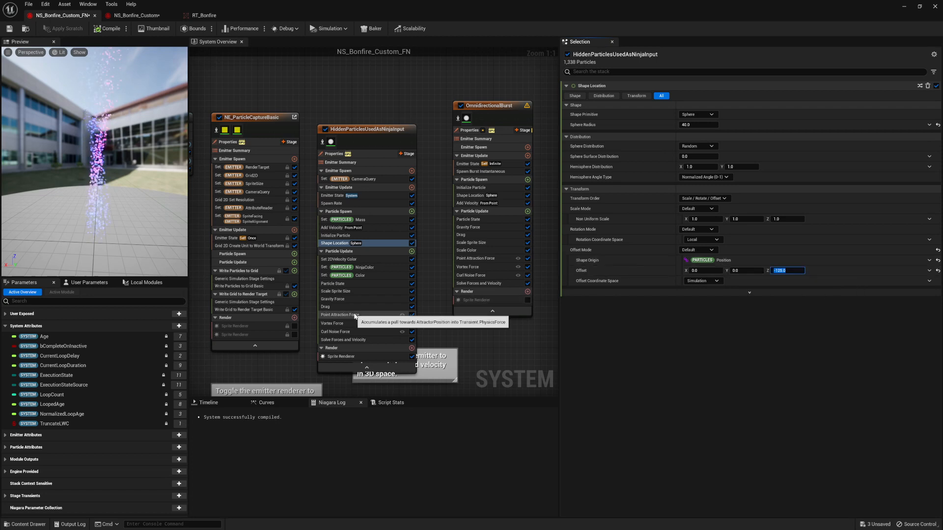
click(340, 314)
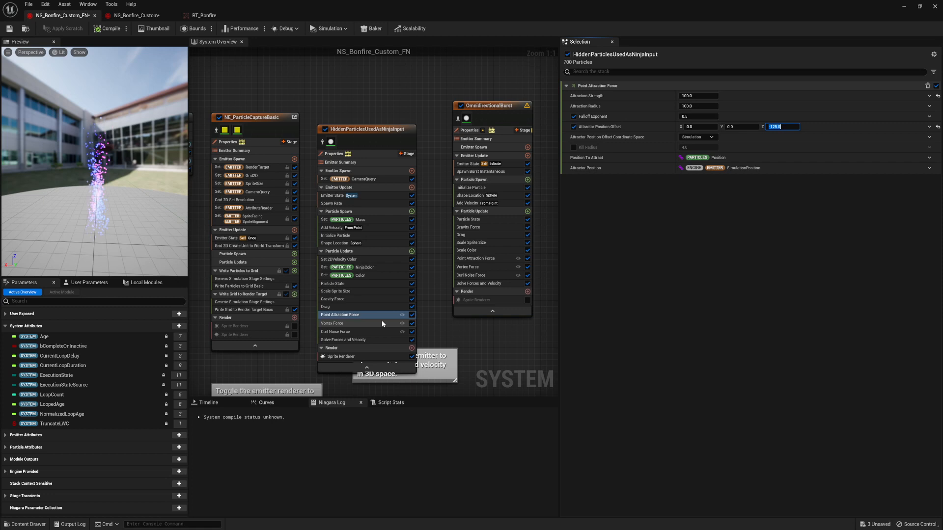
click(343, 323)
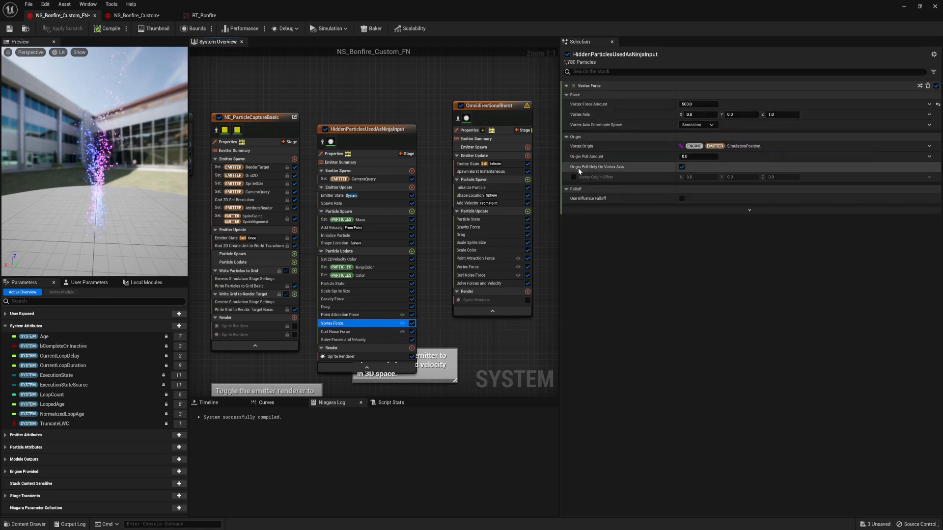
click(573, 177)
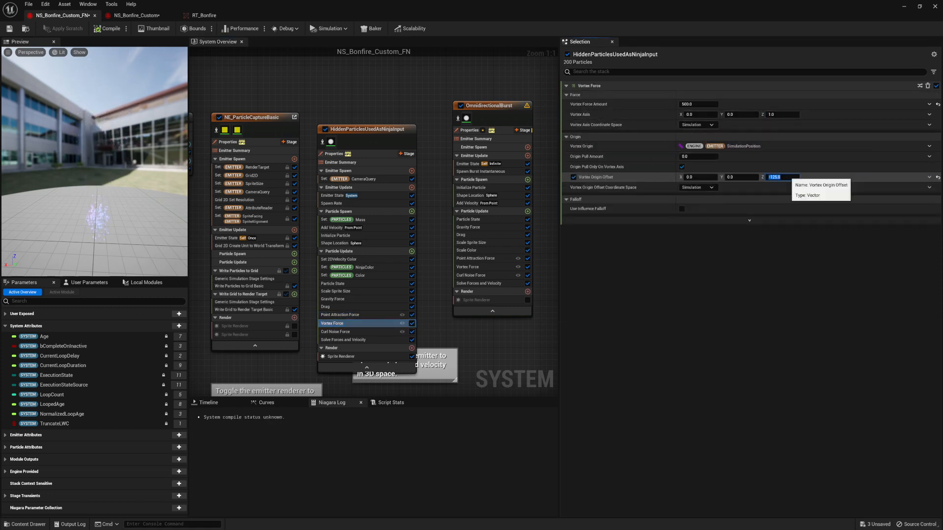
click(341, 227)
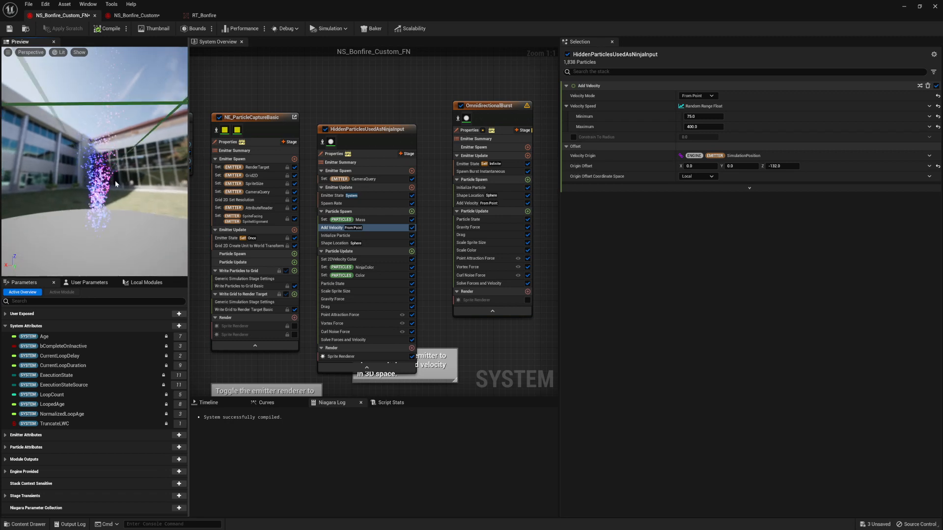
mouse_move(359, 275)
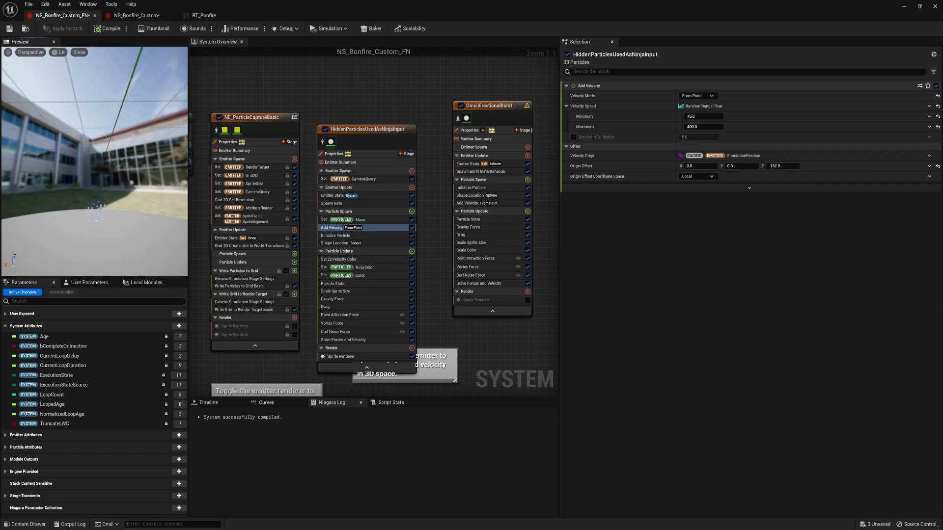
click(335, 235)
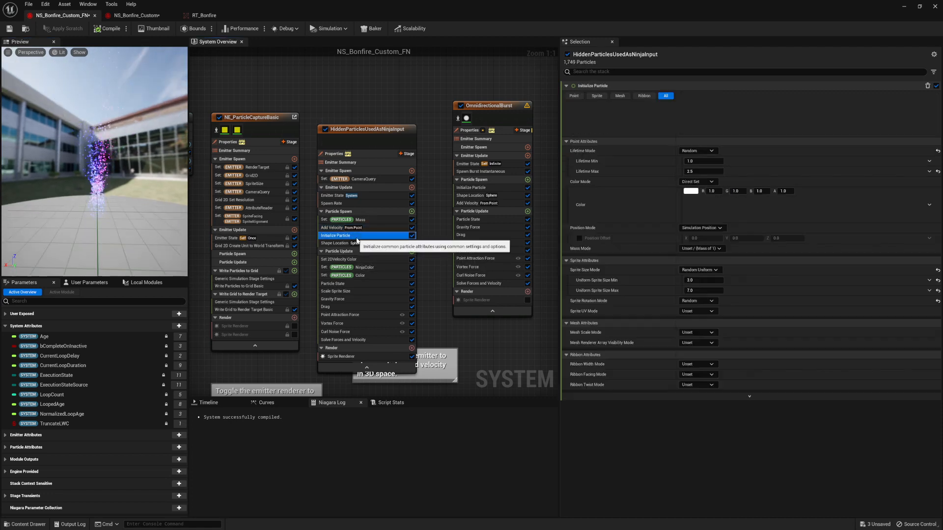
click(471, 187)
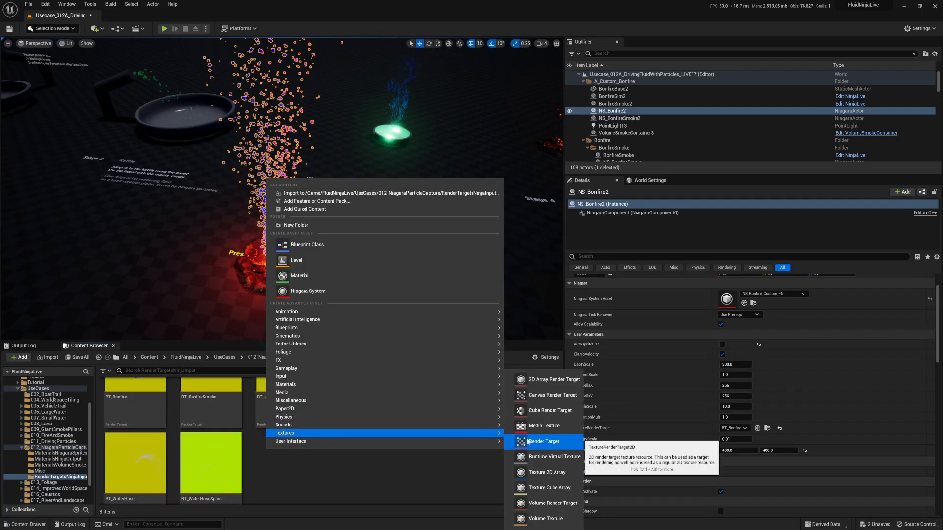
- Create render target RT_Bonfire_Custom and assign it as NS_Bonfire2's TextureRenderTarget
click(542, 441)
text(RT_Bonfire_Custom)
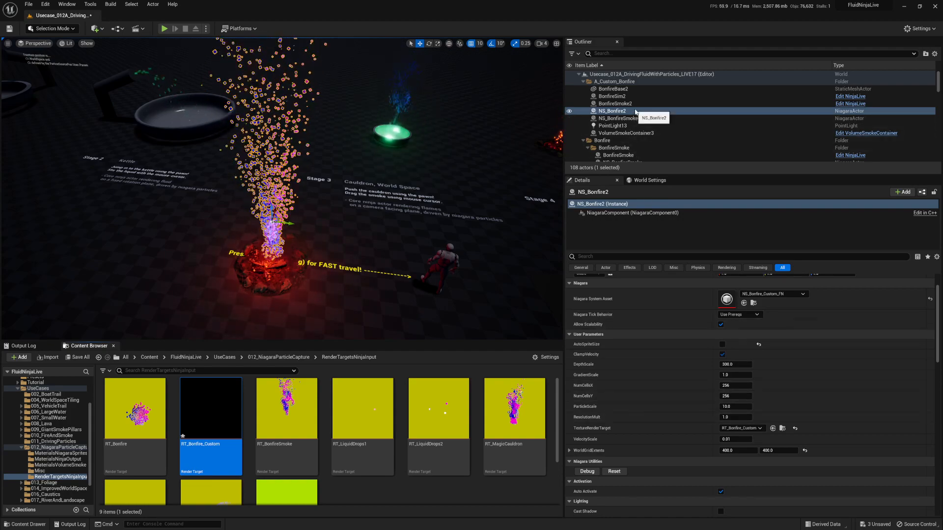
- Set BonfireSim2's NinjaLiveComponent Input Render Target to RT_Bonfire_Custom
click(613, 96)
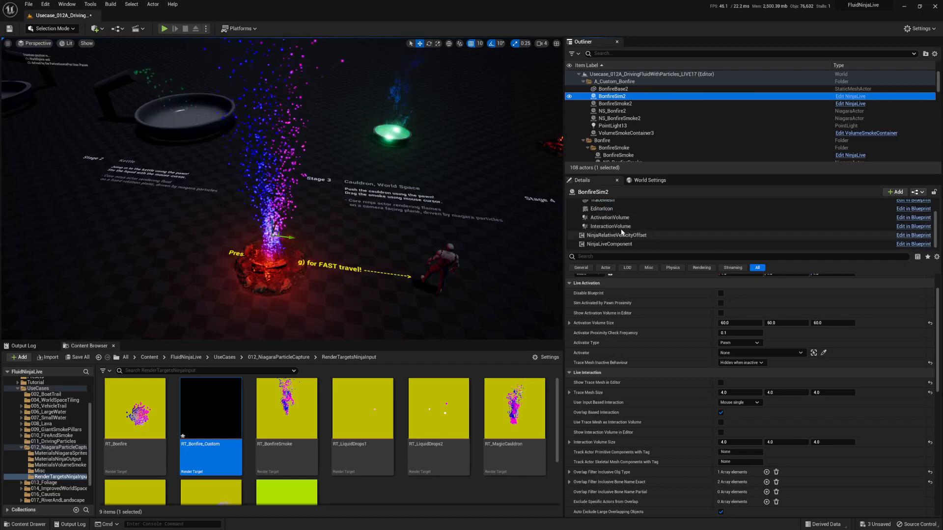
click(609, 244)
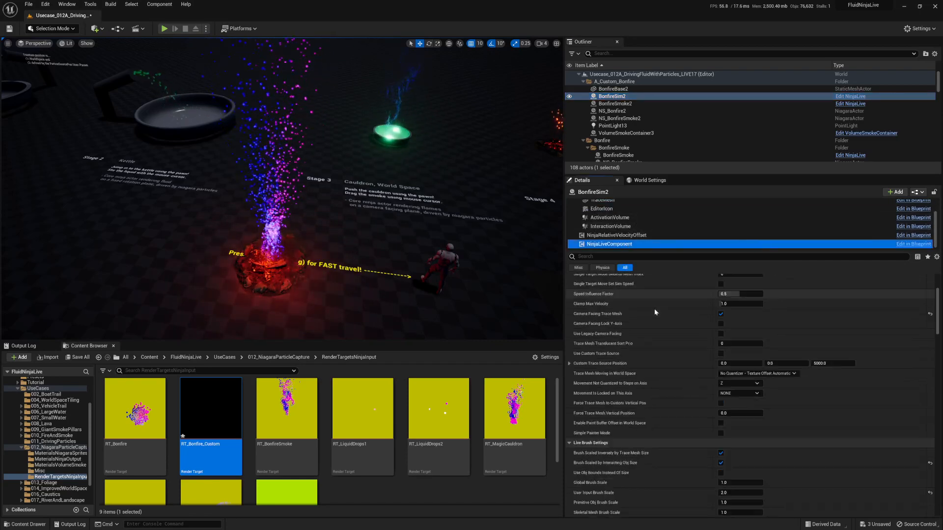
scroll(down, 3)
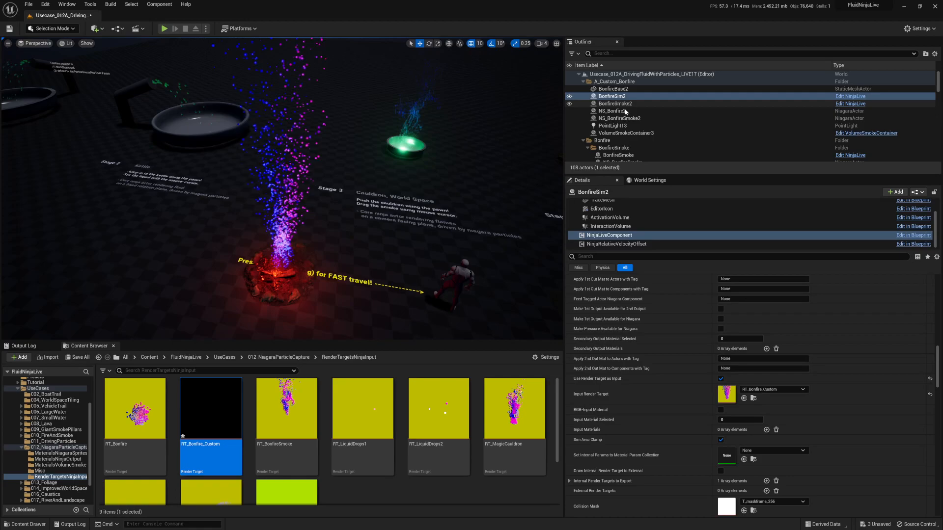
click(612, 111)
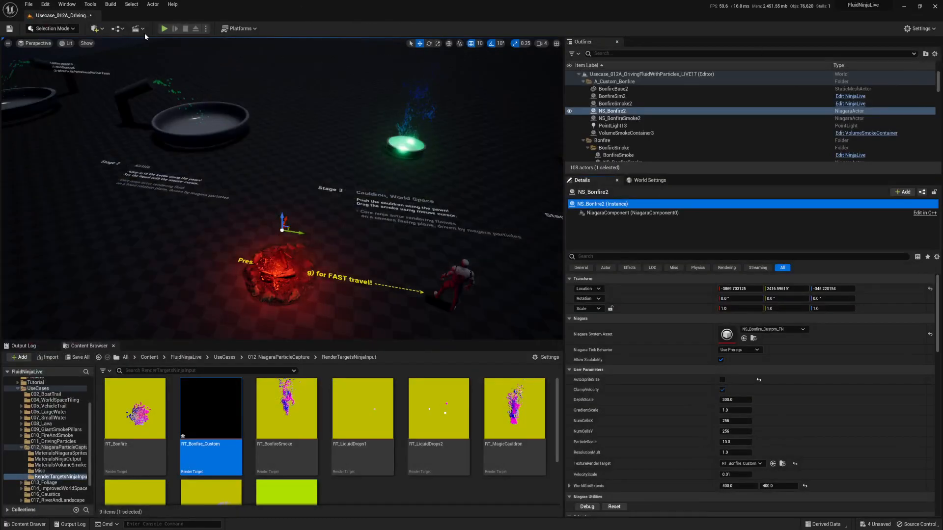
- Open RT_Bonfire_Custom in the texture editor to confirm it captures the colored plume
click(164, 28)
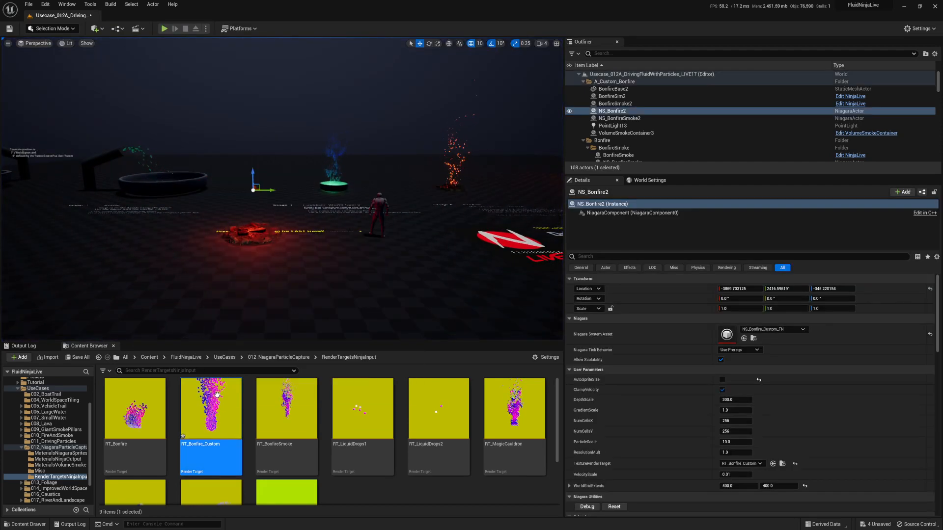
double_click(209, 408)
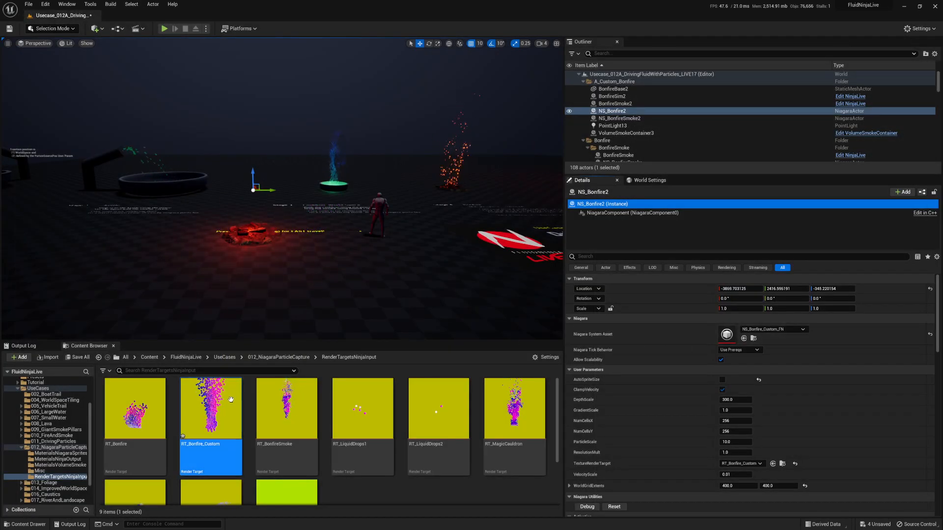
mouse_move(231, 400)
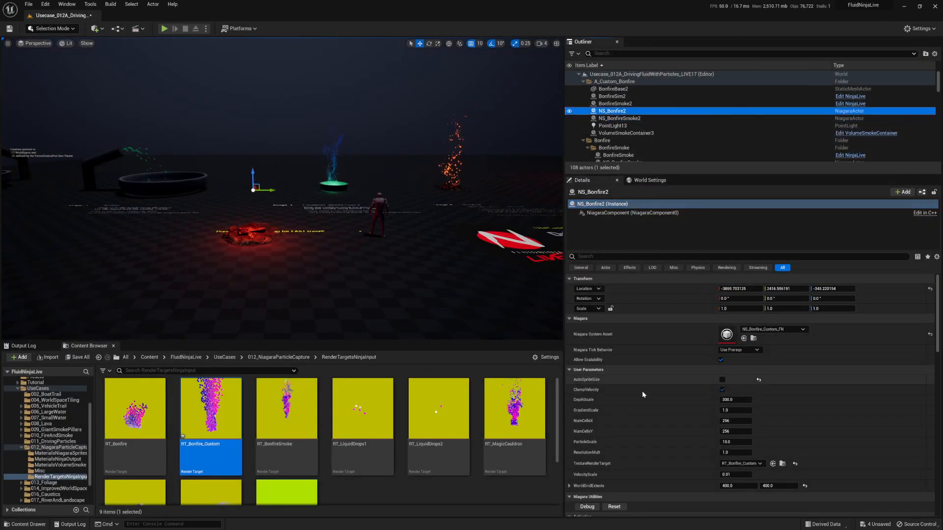
scroll(down, 3)
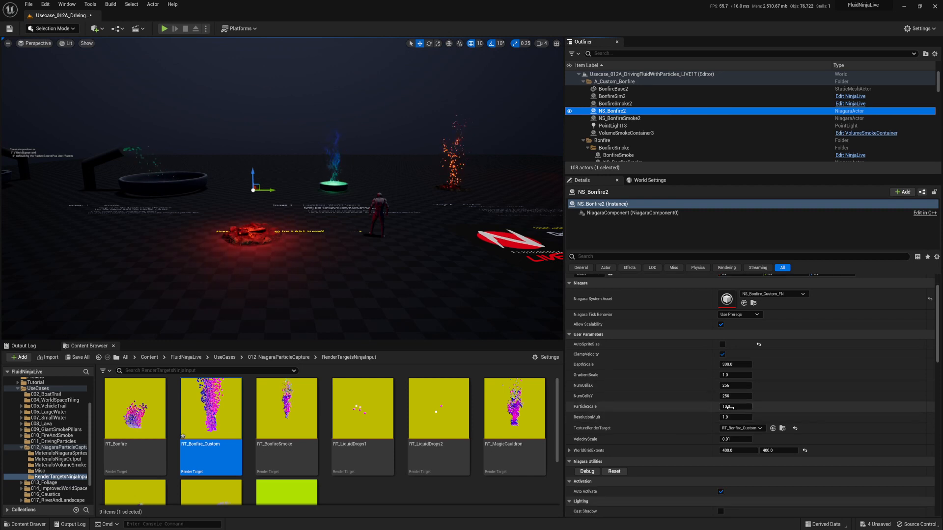
click(733, 407)
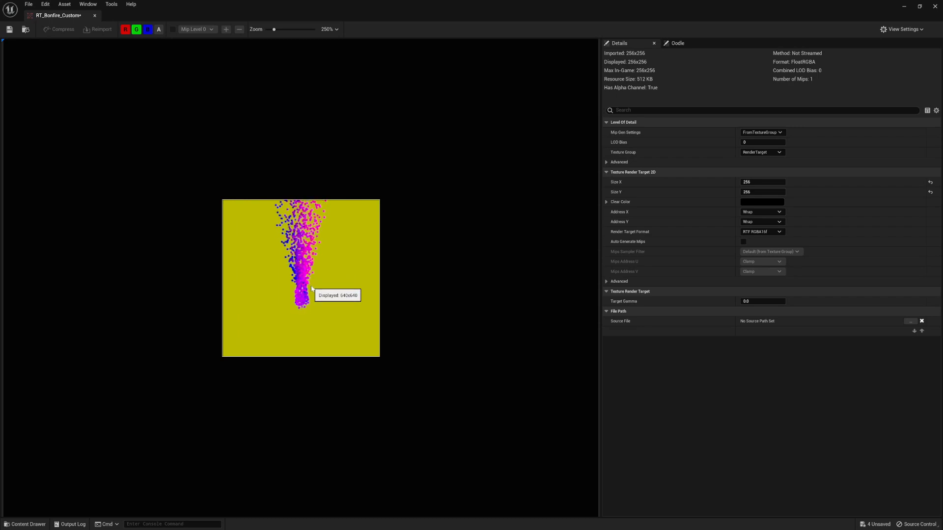
mouse_move(301, 195)
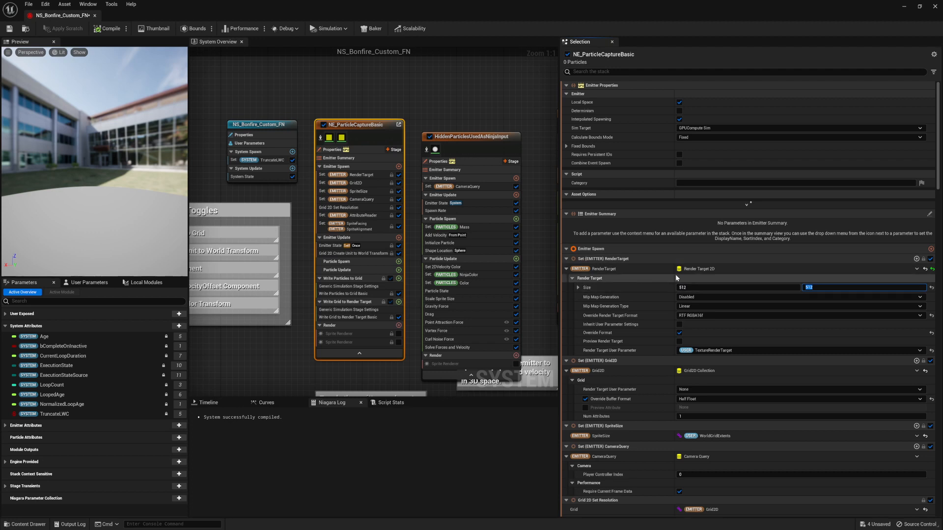
mouse_move(622, 212)
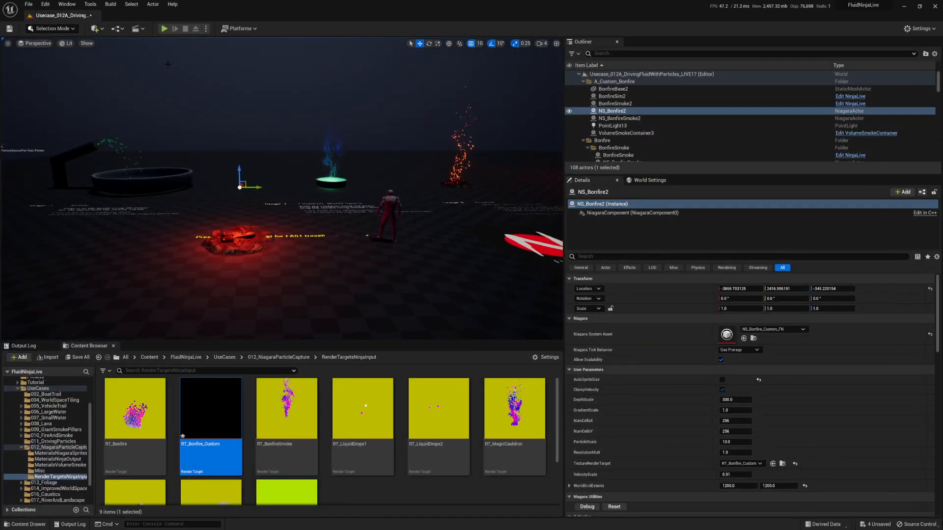
- Set the capture render target to 512x512 and NS_Bonfire2 WorldGridExtents to 1200, 1200
click(164, 29)
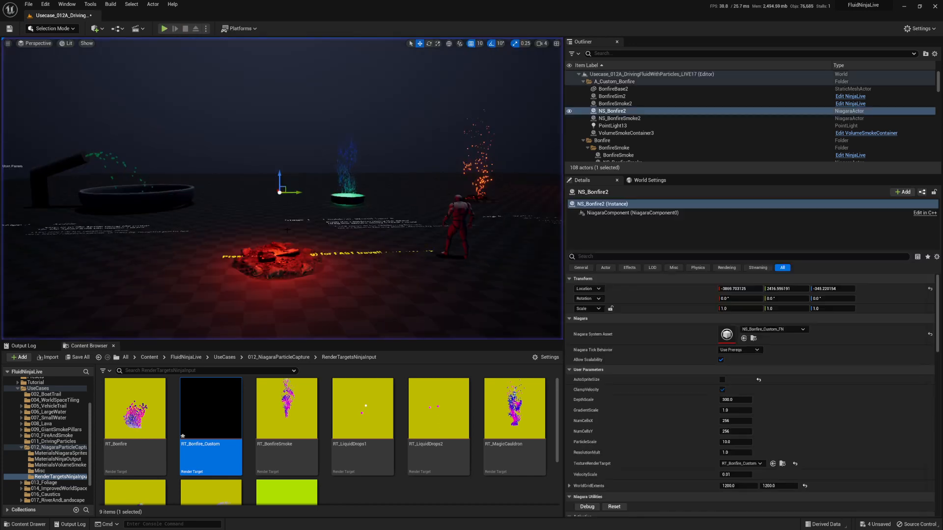
mouse_move(211, 410)
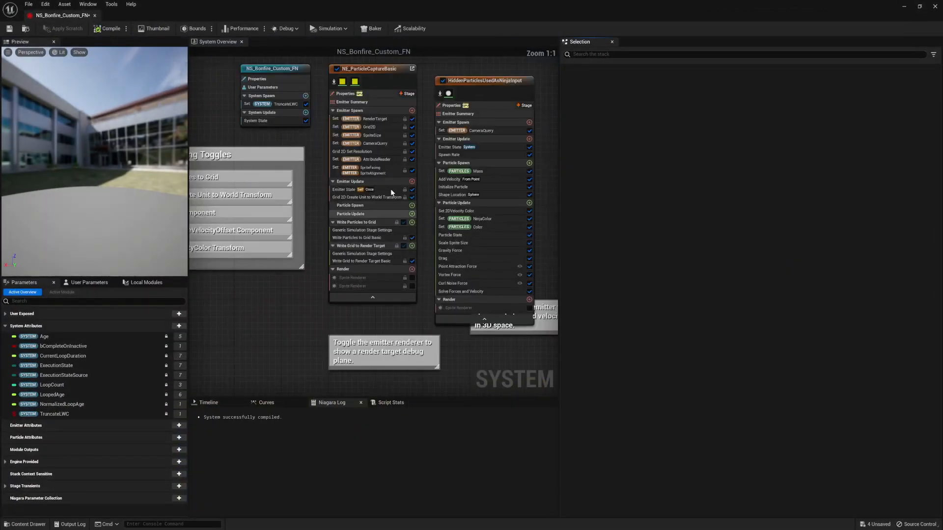
- Check the input emitter's Set Mass module, then set NS_Bonfire2 WorldGridExtents to 1500, 1500
click(460, 170)
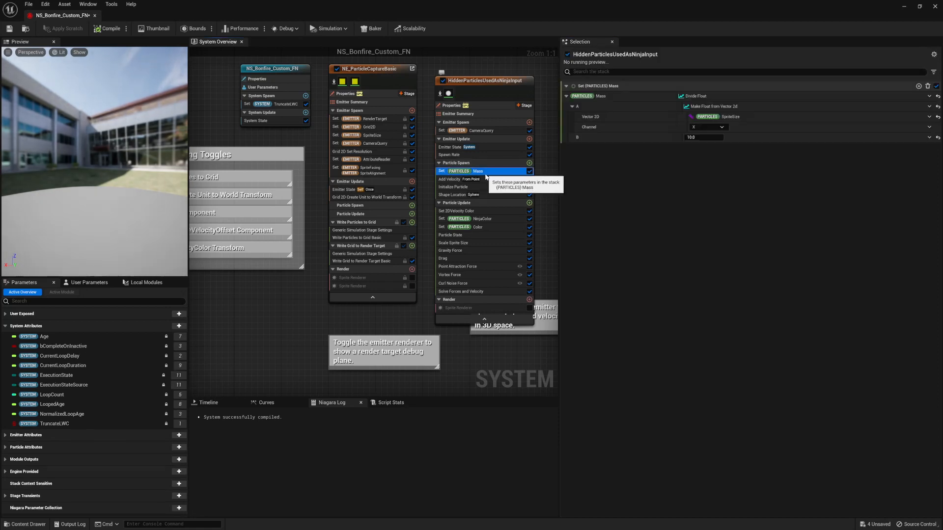
click(453, 188)
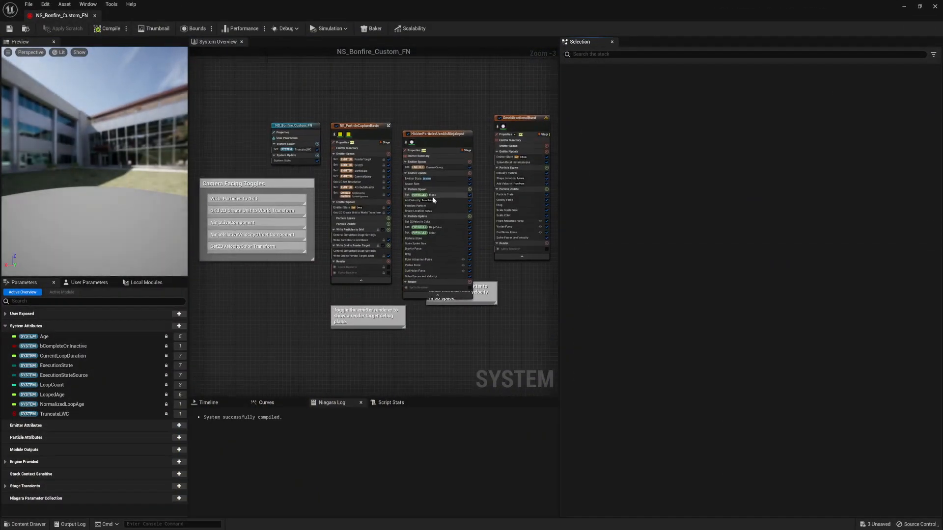
click(416, 205)
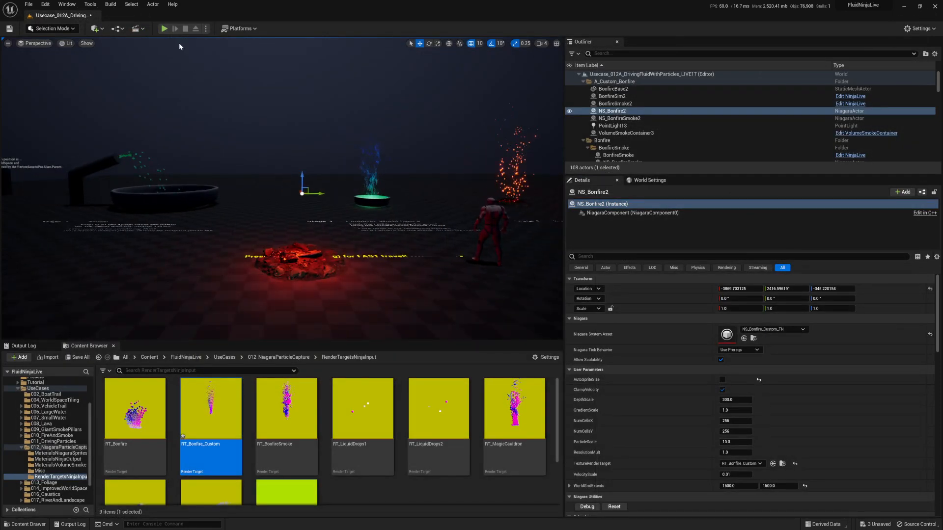
- Set BonfireSim2's Trace Mesh Size to 8 on X, Y and Z, and play-test the smoke
click(164, 28)
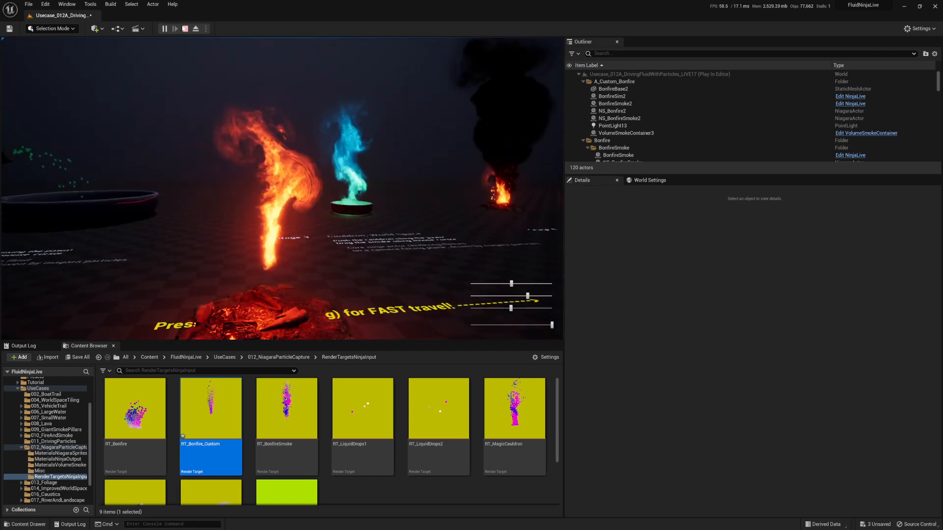
click(186, 29)
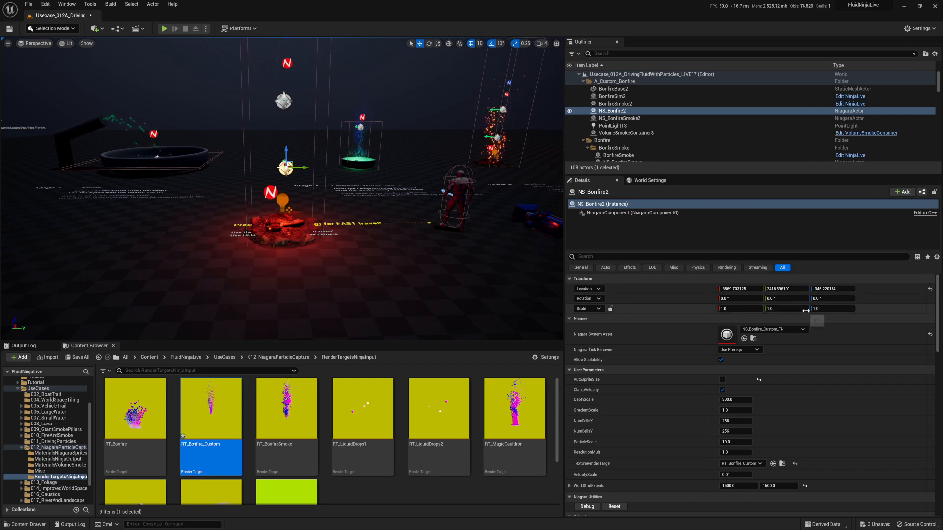
click(612, 96)
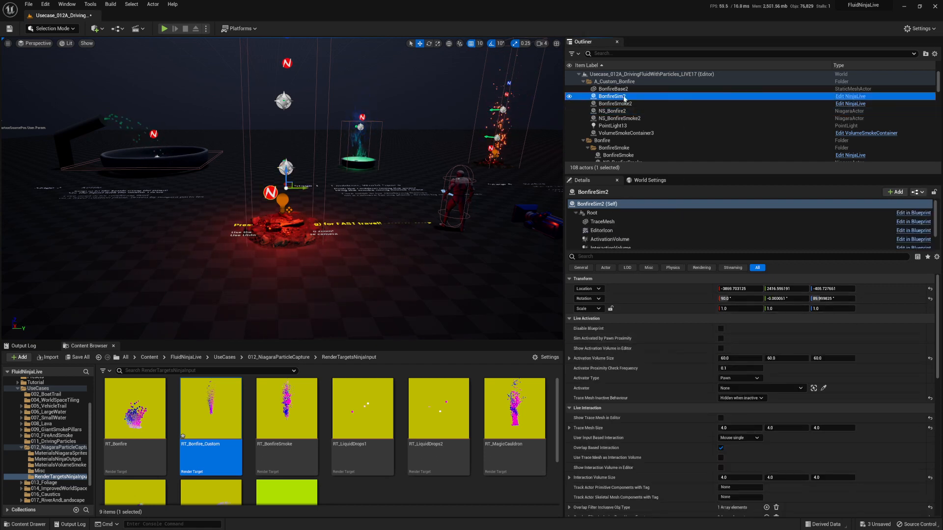
scroll(down, 3)
text(8)
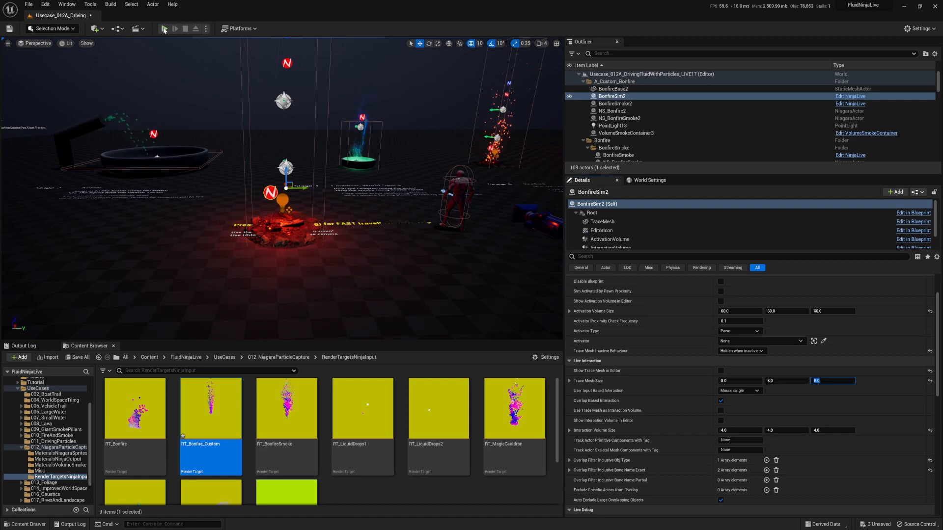
click(165, 28)
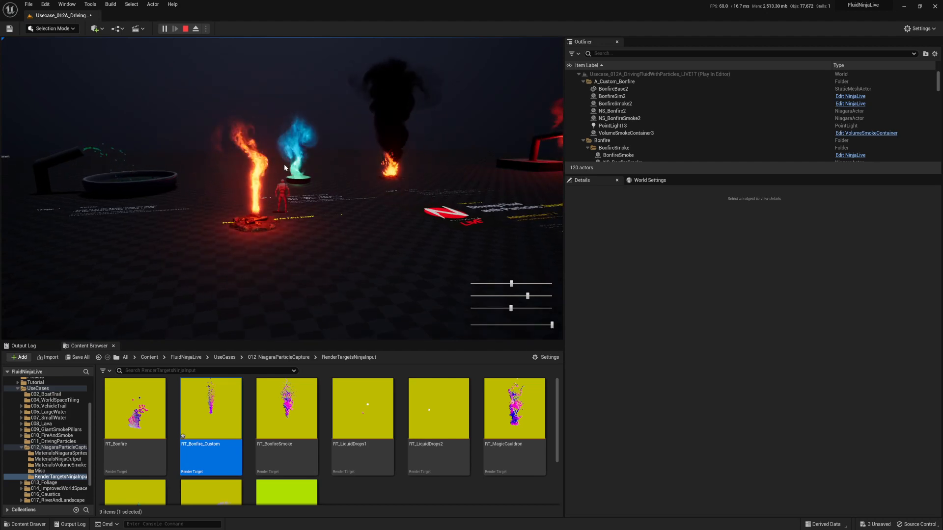
click(184, 28)
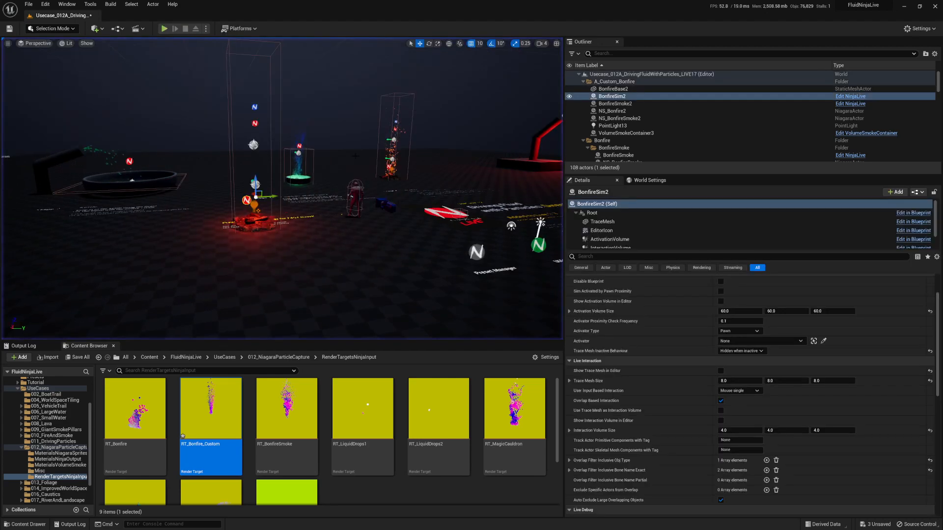
- Duplicate the NS_BonfireSmoke2 asset as NS_BonfireSmoke_Custom_FN and open it
click(611, 110)
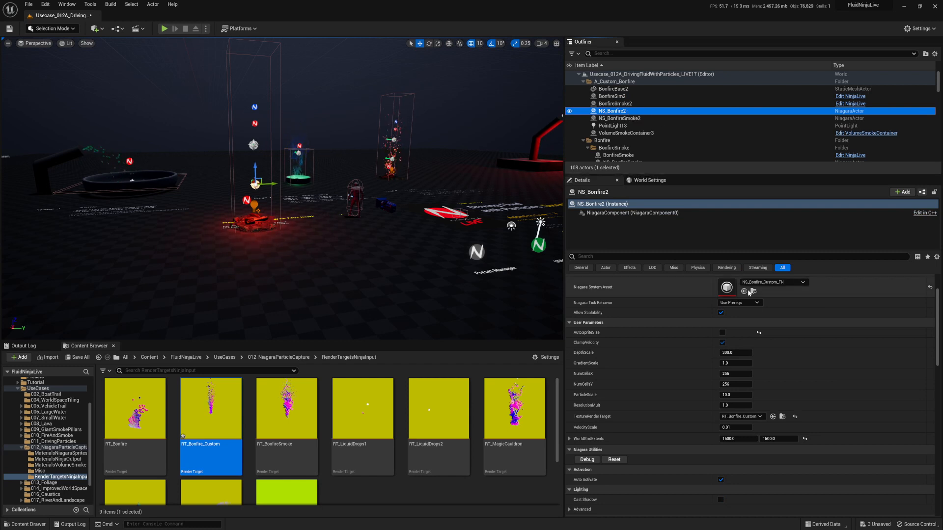
click(613, 118)
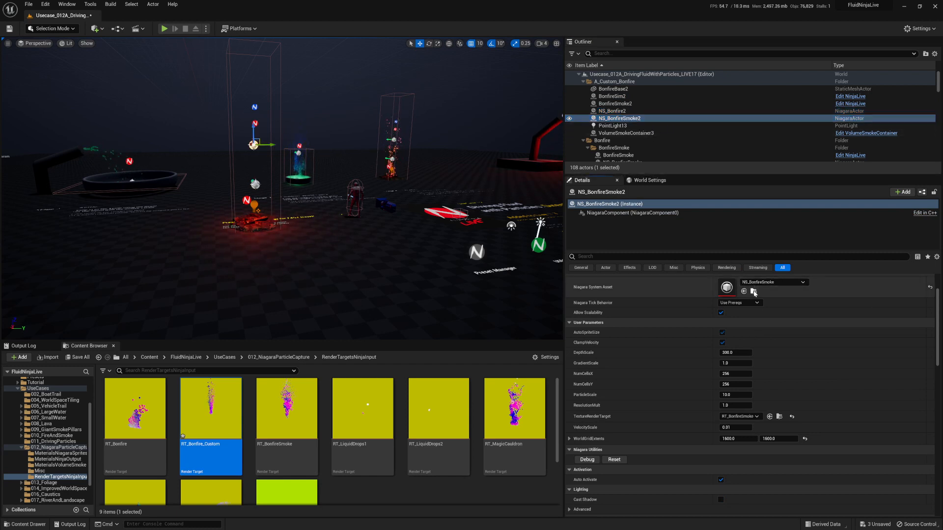
click(55, 447)
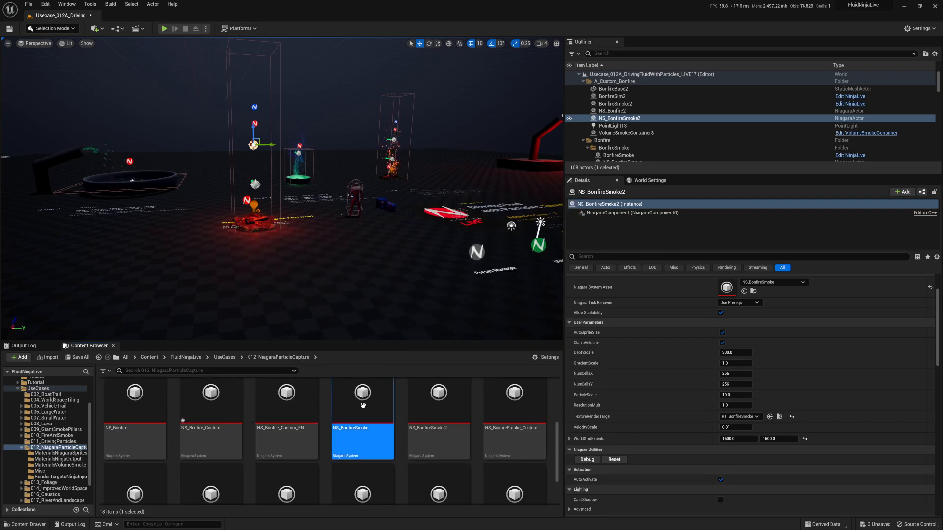
scroll(down, 3)
text(NS_BonfireSmoke_)
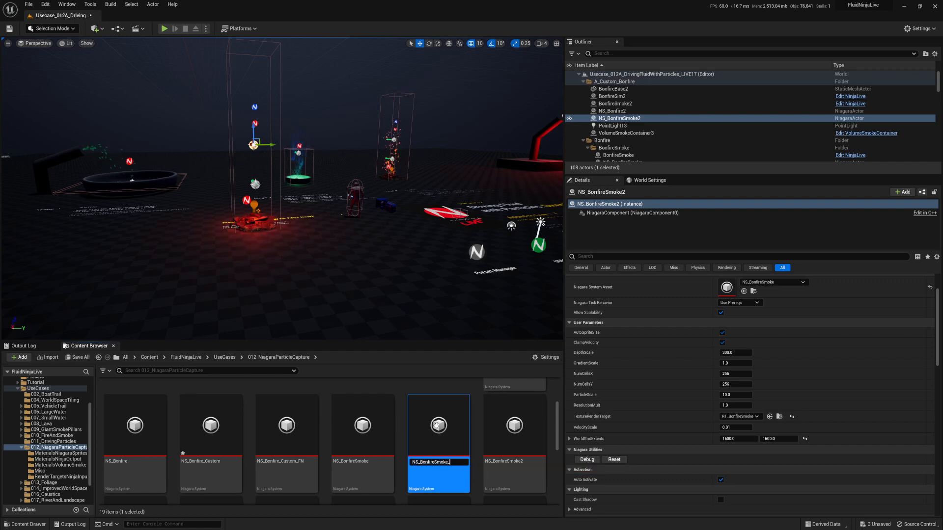
scroll(down, 3)
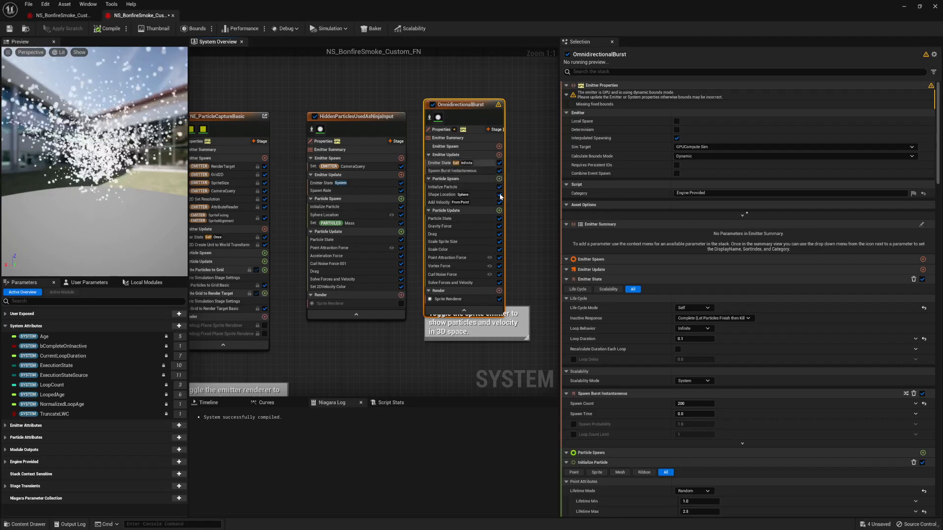
- Copy OmnidirectionalBurst's force, spawn, velocity and shape modules into HiddenParticlesUsedAsNinjaInput
click(324, 215)
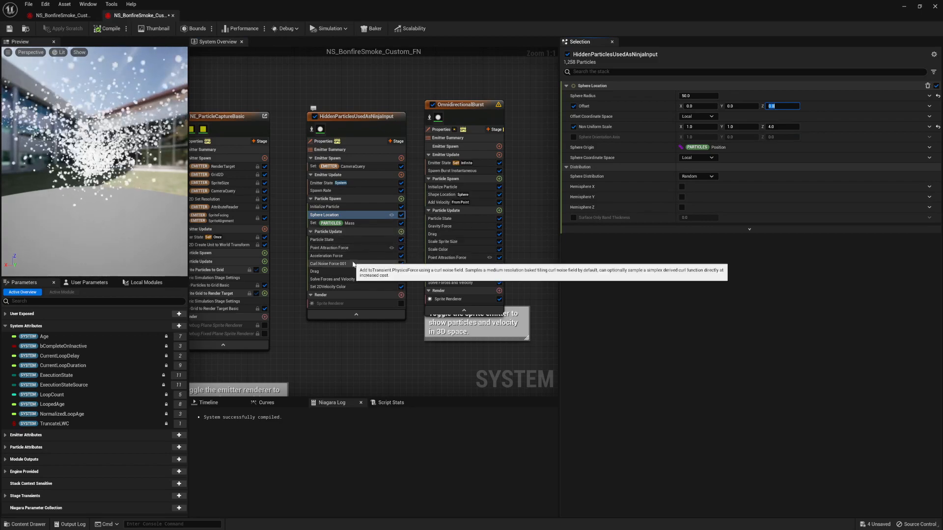
click(327, 255)
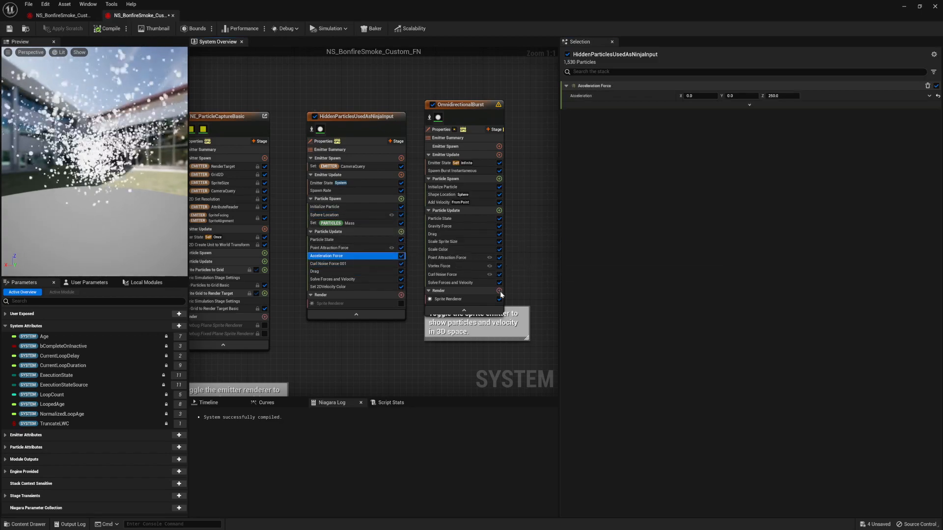
click(332, 278)
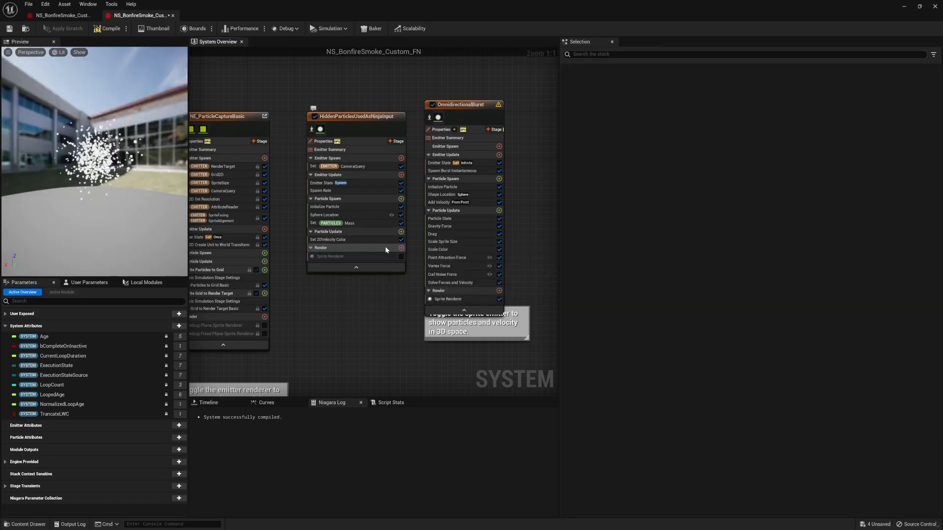
click(440, 218)
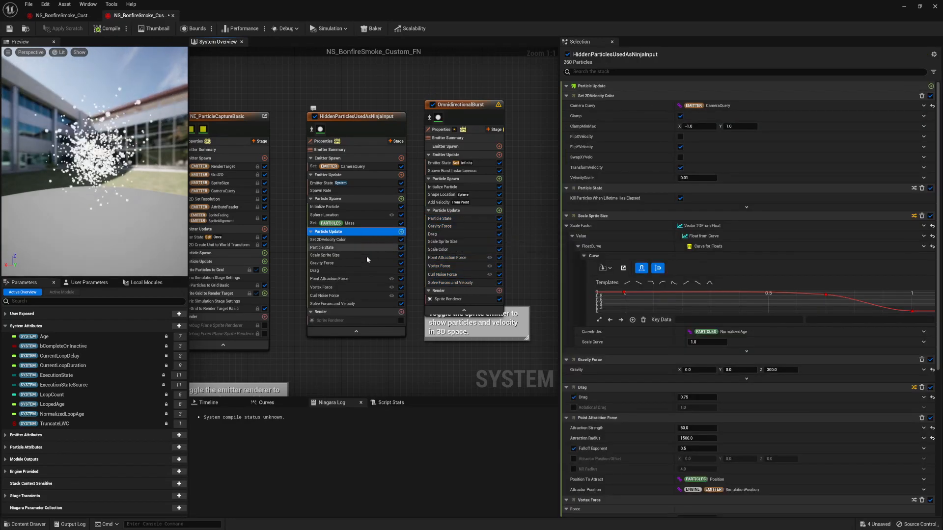
click(325, 206)
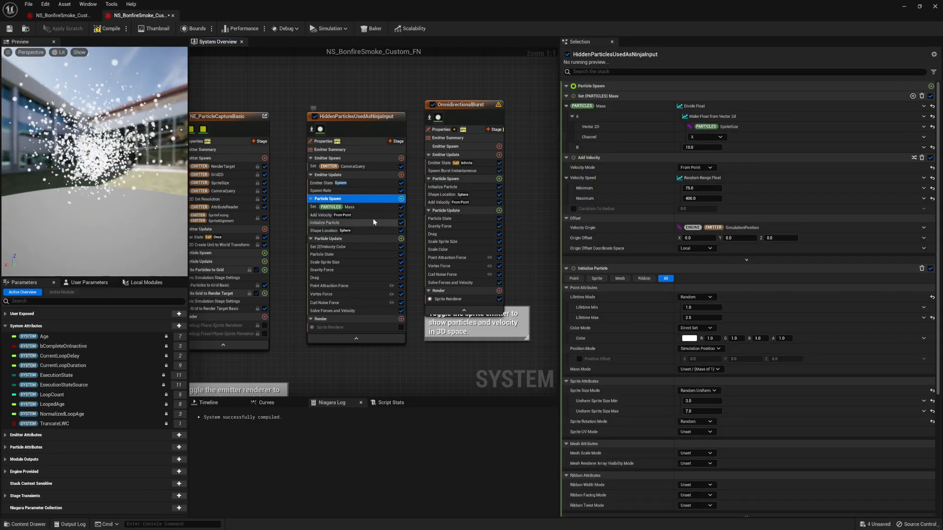
click(327, 215)
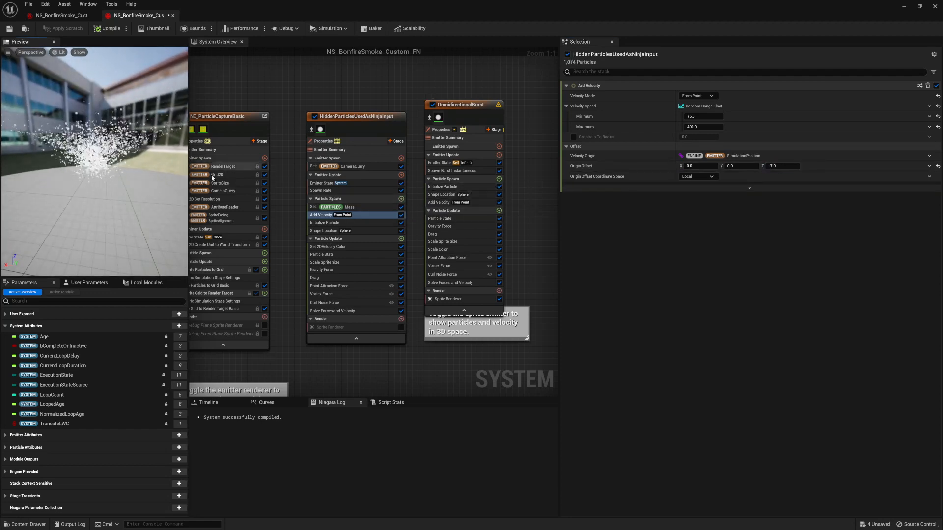
- Set the spawn shape's Offset Mode to Default with a negative Z offset
click(325, 231)
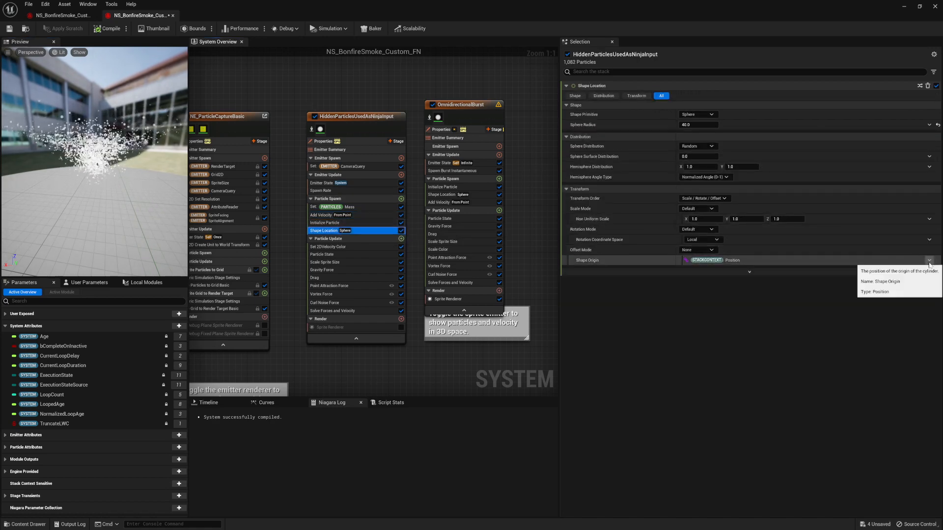
click(930, 260)
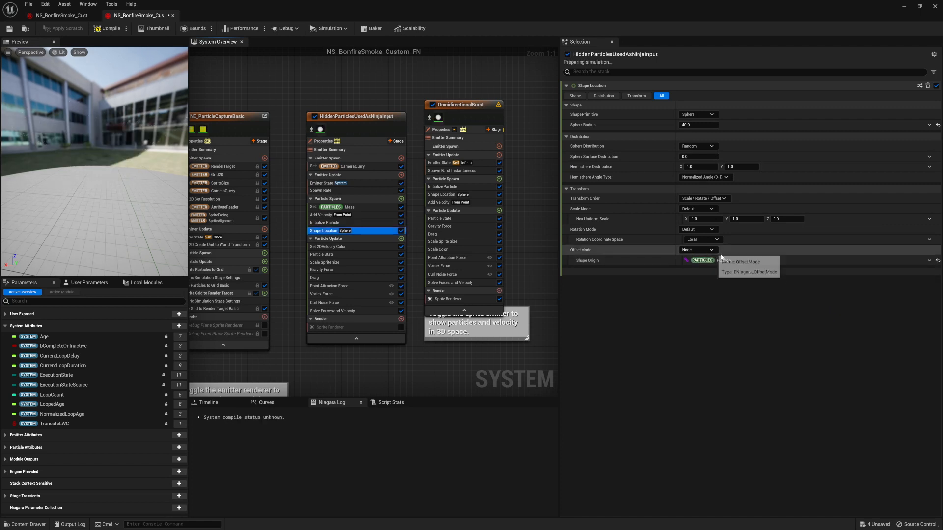
click(698, 250)
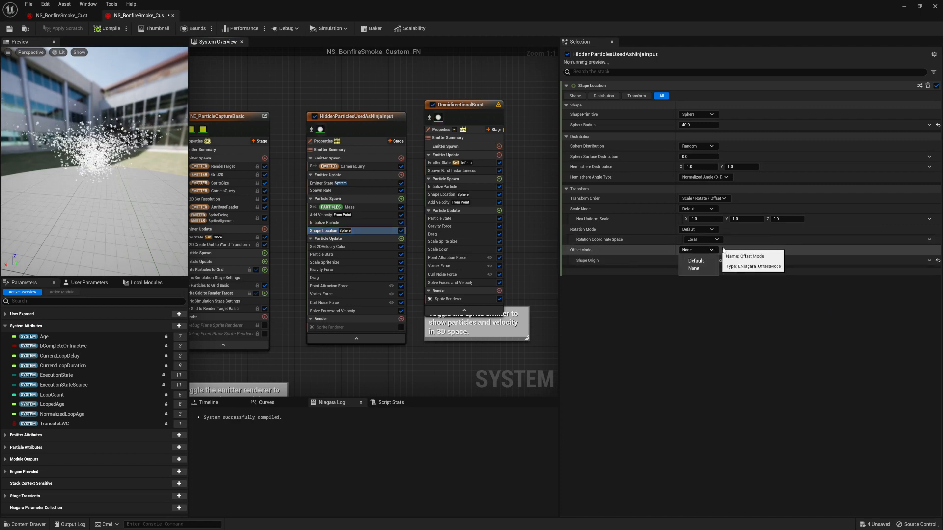
mouse_move(697, 250)
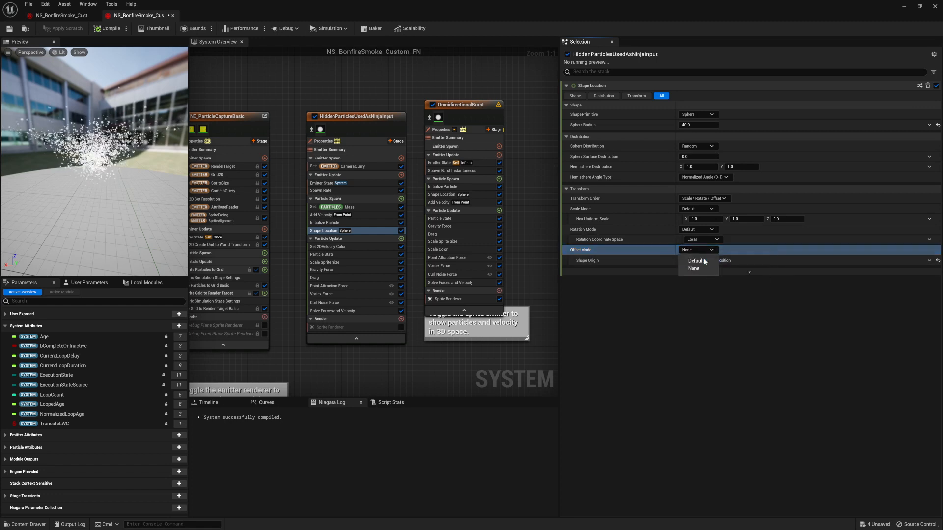
click(696, 261)
text(-100)
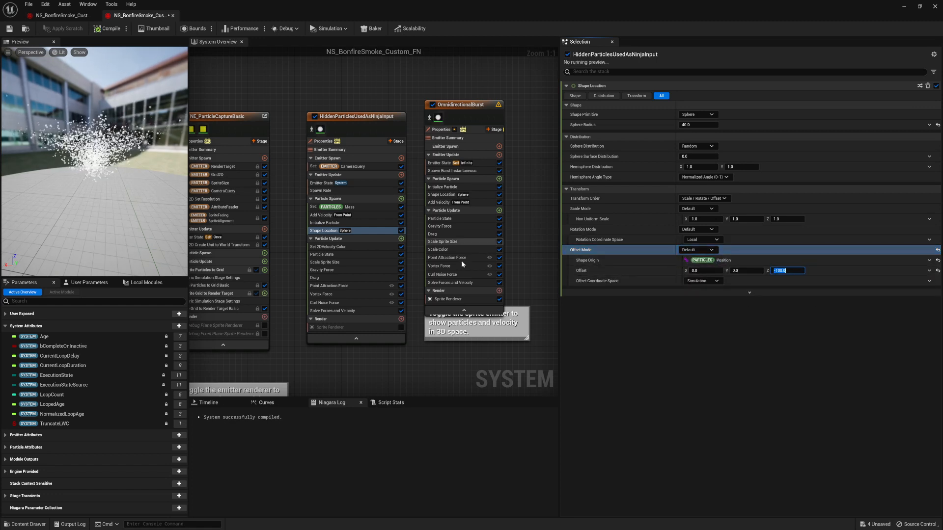
- Enable attractor and vortex origin offsets, set velocity origin Z to -107, and hide burst sprites
click(325, 286)
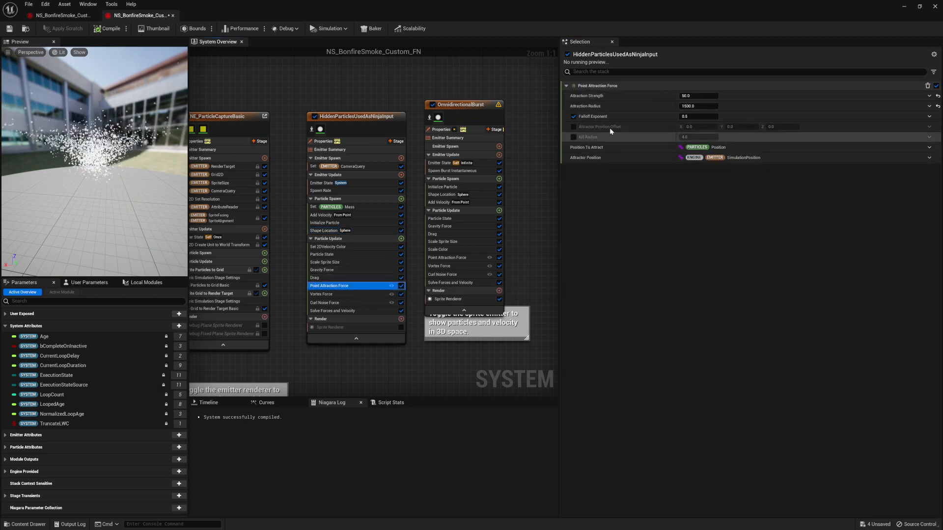
click(573, 127)
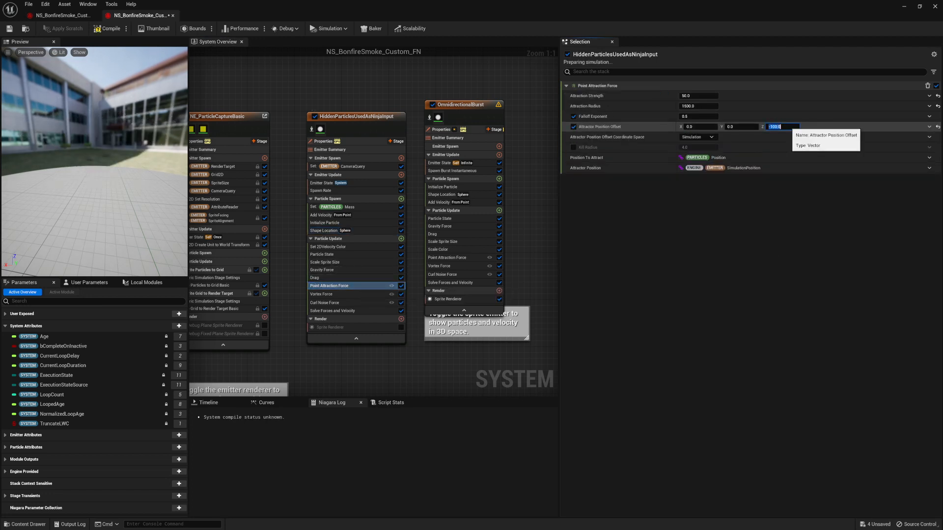
click(322, 294)
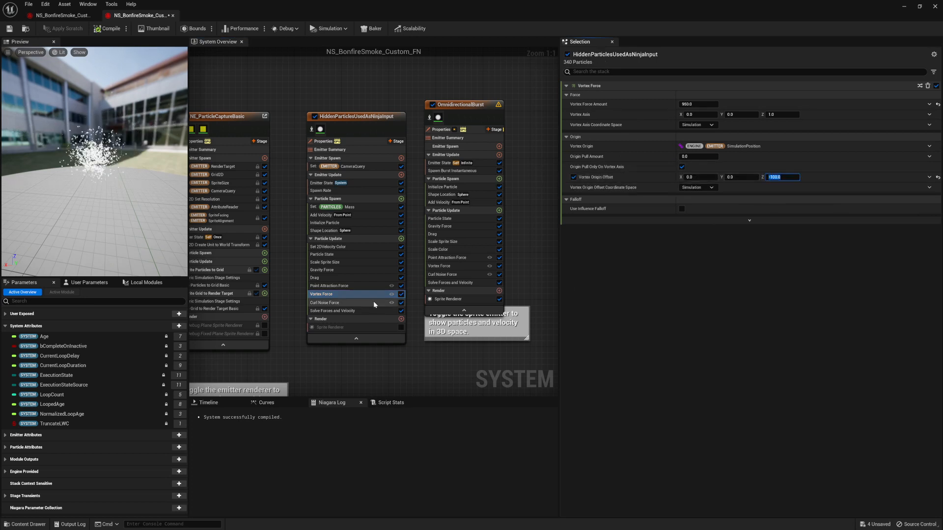
click(329, 214)
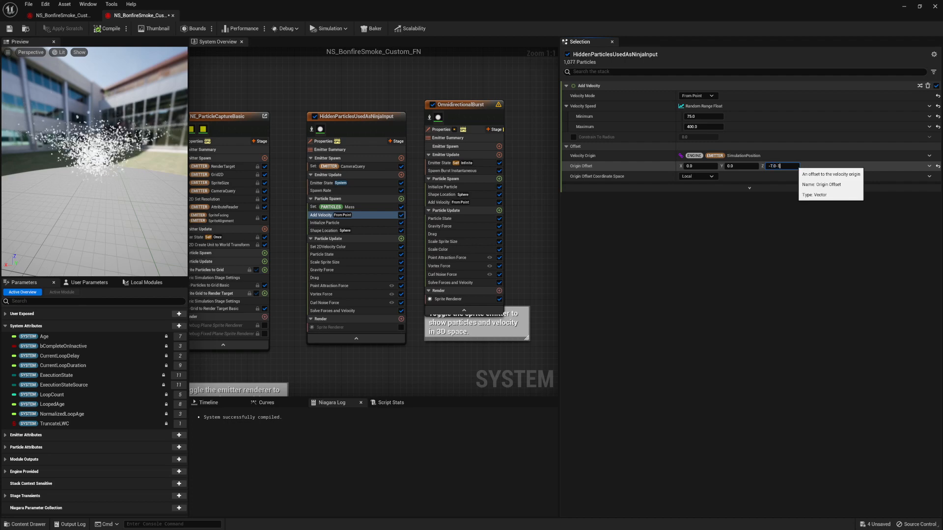
text(-107.0)
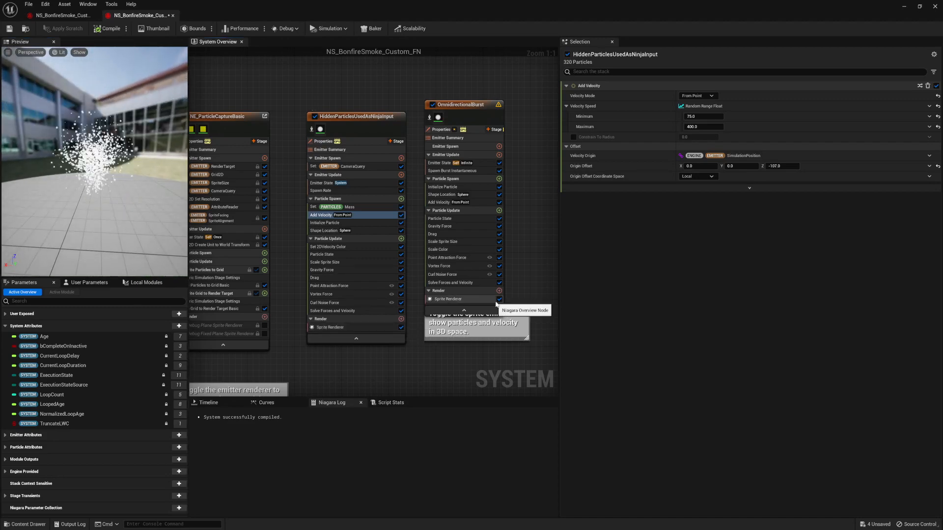
click(499, 300)
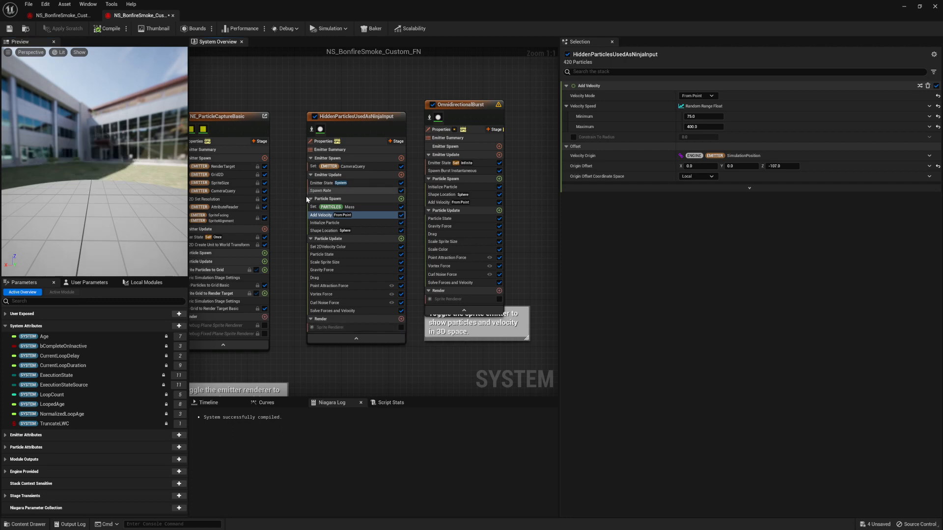
- Back in the level, select the NS_BonfireSmoke2 particle actor in the Outliner
click(438, 108)
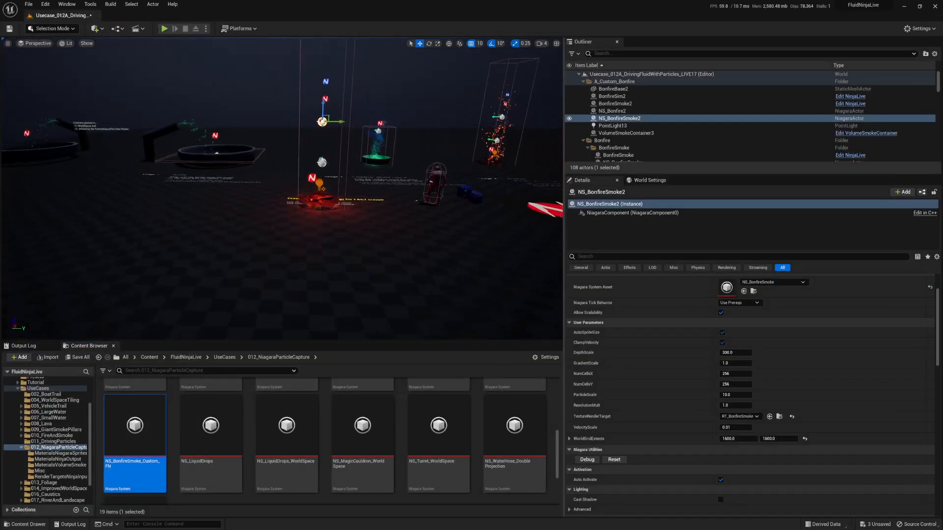
click(613, 111)
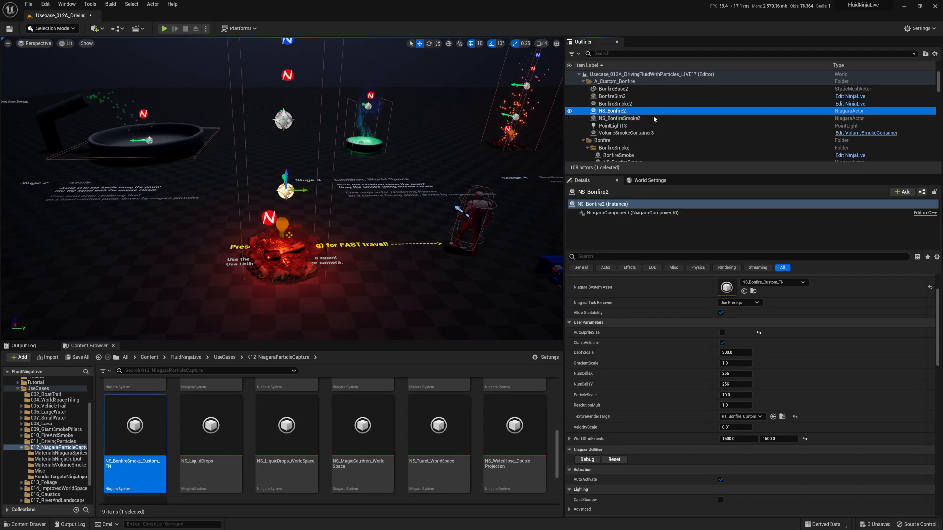
click(627, 133)
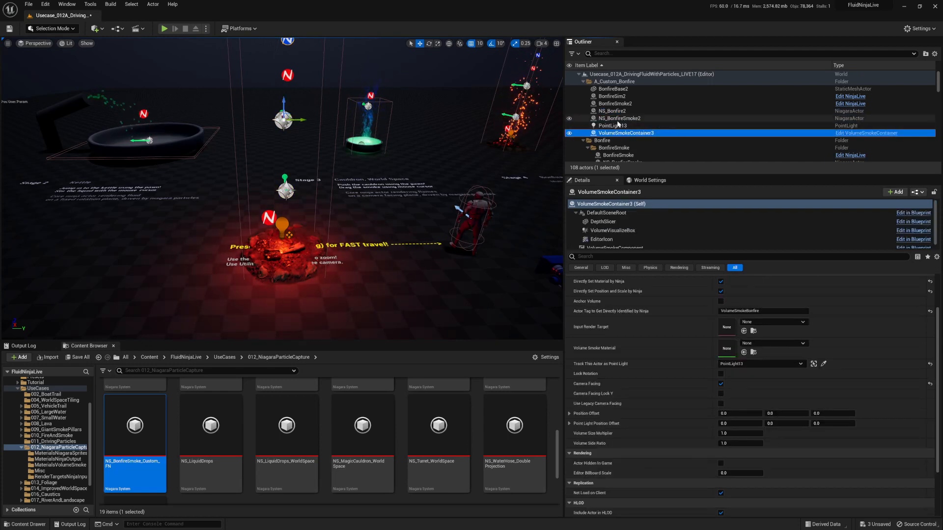
click(619, 118)
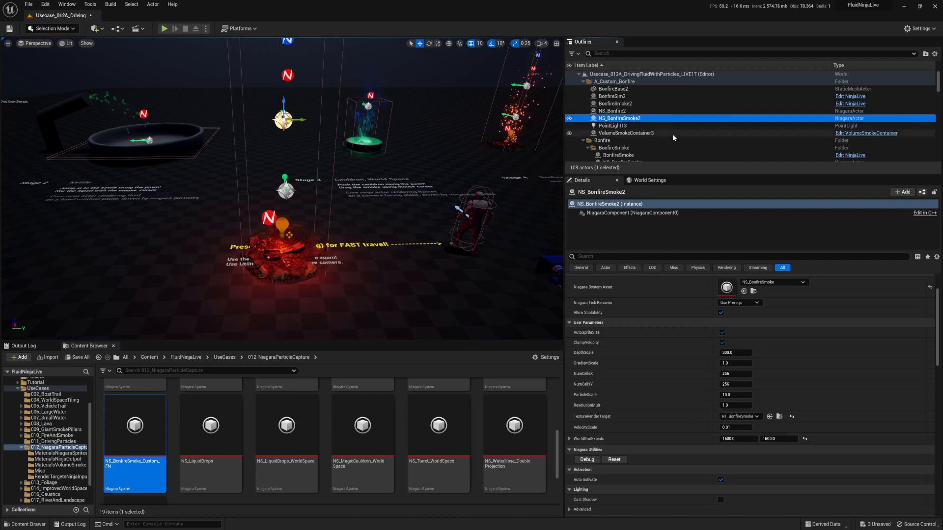
- Set Niagara System Asset to NS_BonfireSmoke_Custom_FN and browse to the render targets folder
click(802, 283)
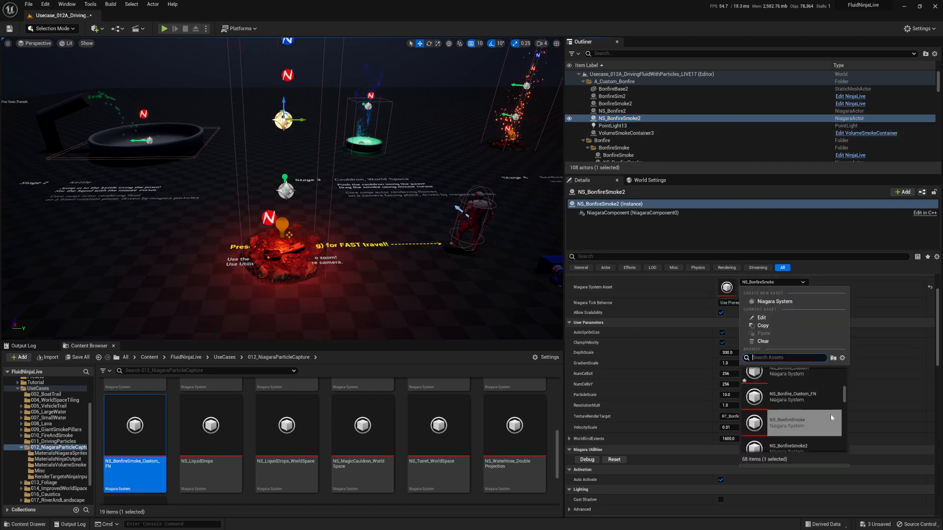
click(790, 397)
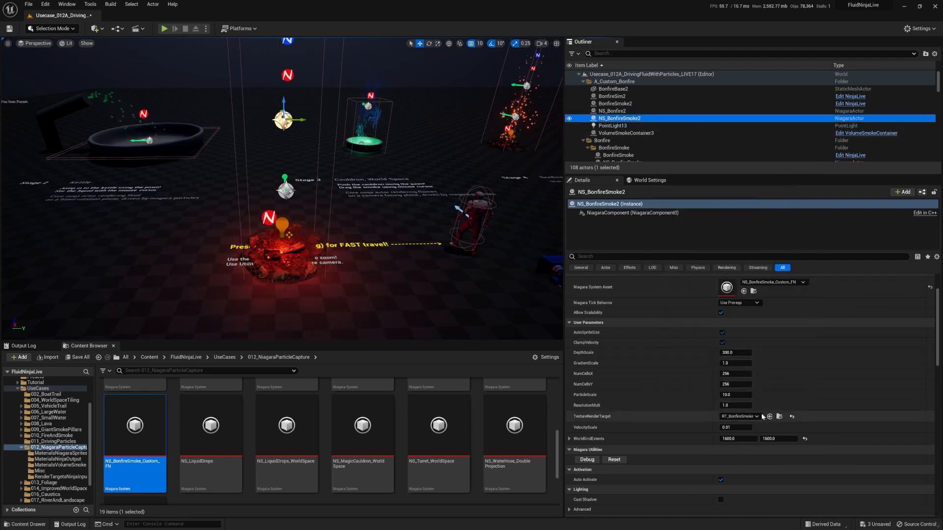
click(756, 415)
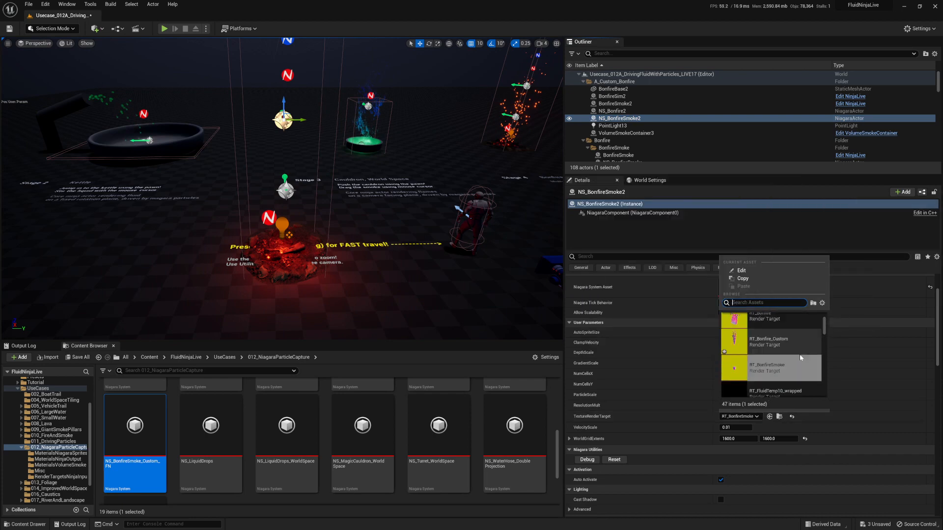
mouse_move(764, 342)
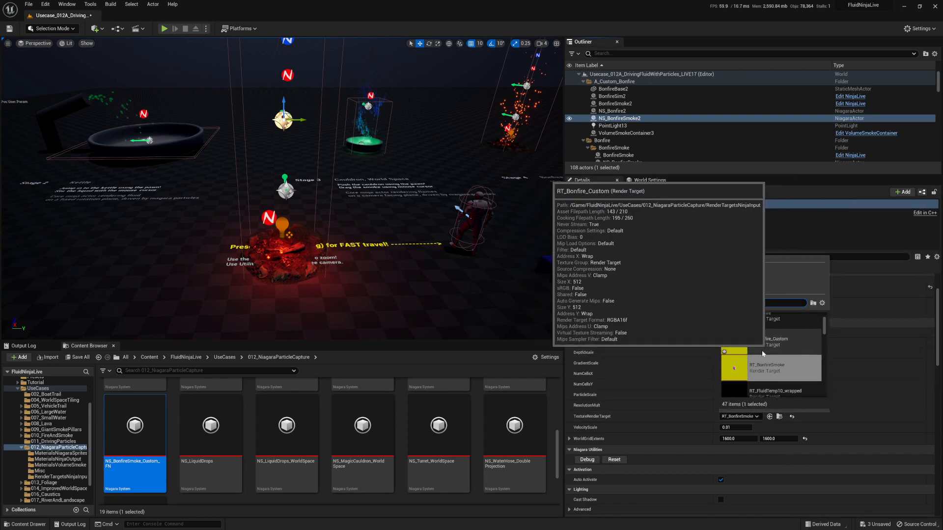
click(59, 476)
text(RT_BonfireSmok)
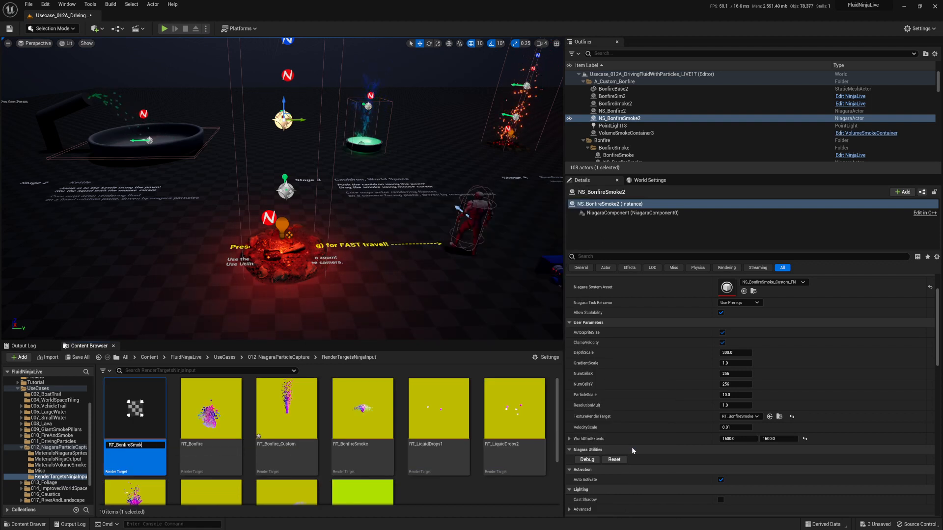
- Create RT_BonfireSmoke_Custom and select BonfireSmoke2's Ninja Live component to use it as input
click(362, 408)
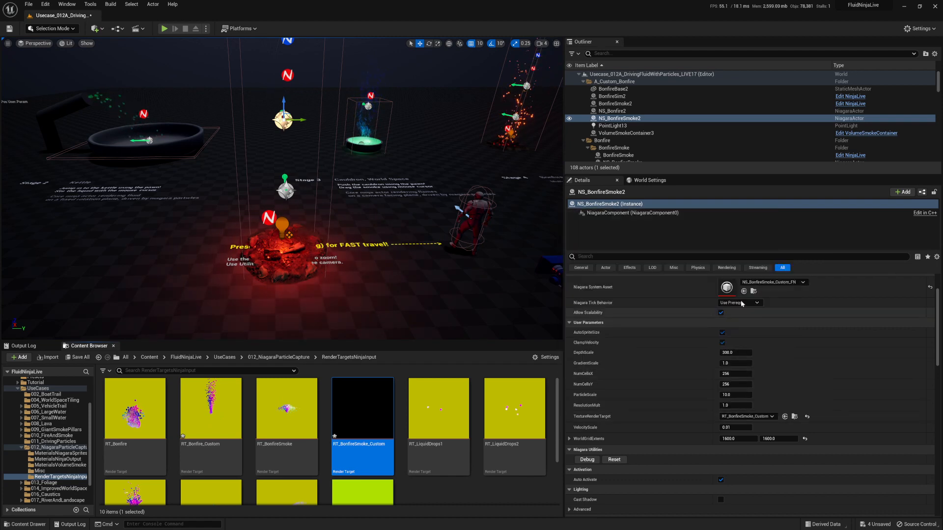
click(614, 103)
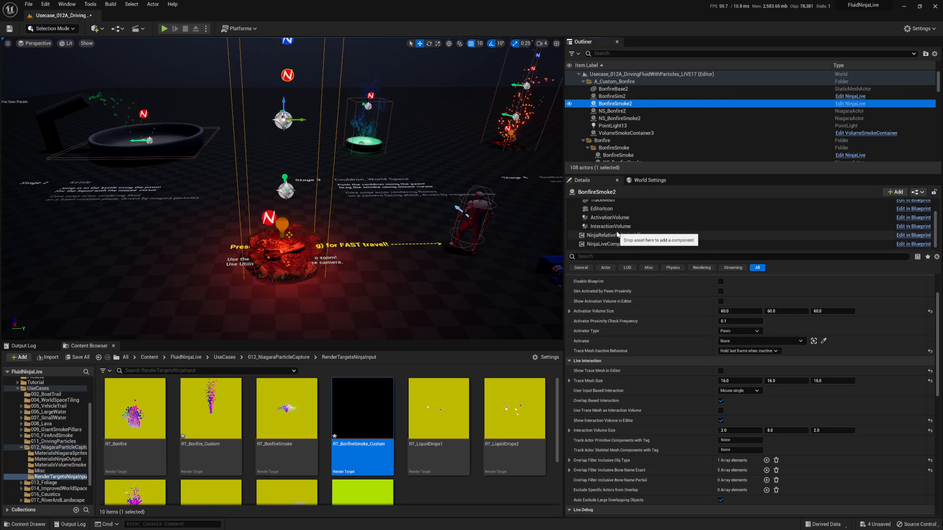
click(608, 244)
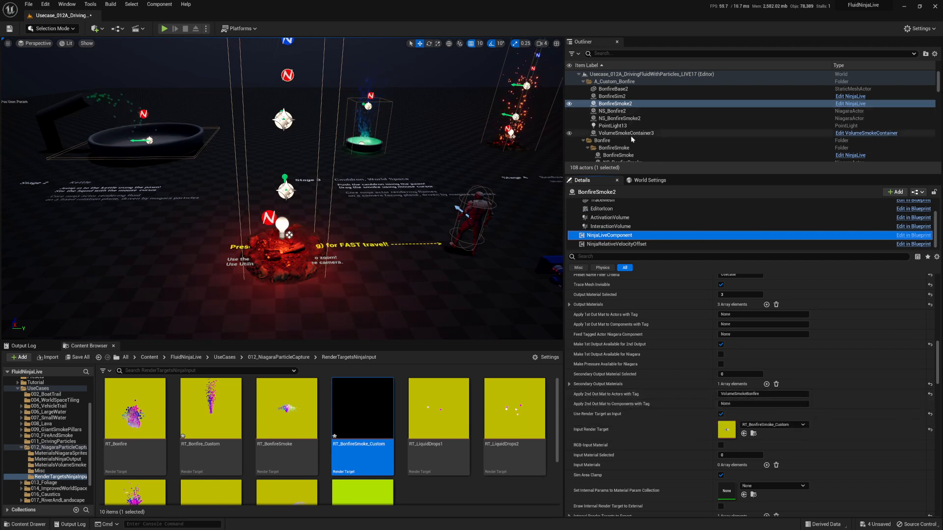
- Compare the custom volume smoke container with the original bonfire base, NS_Bonfire and smoke container
click(762, 394)
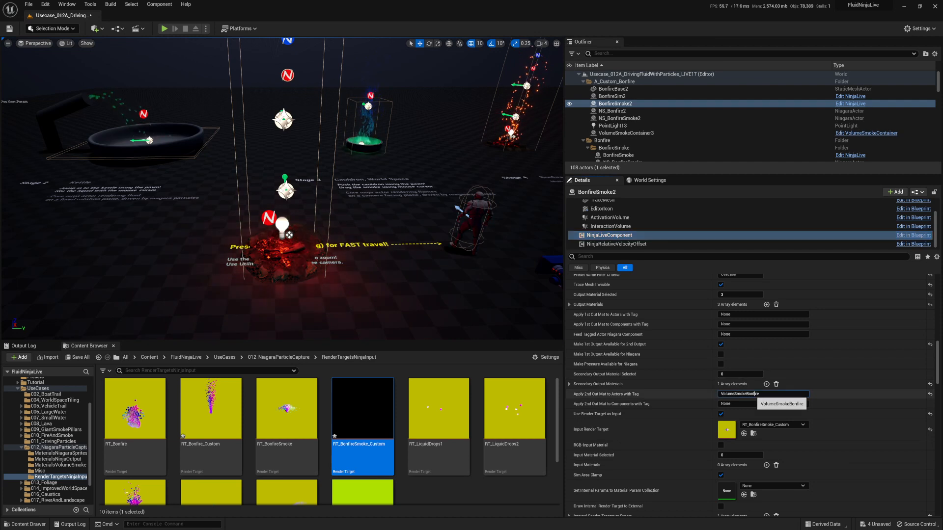
click(627, 133)
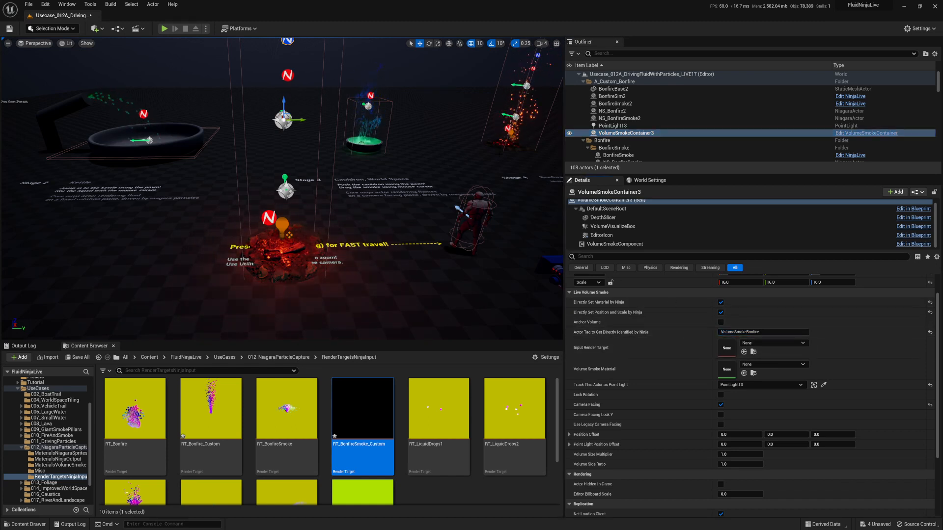
click(612, 134)
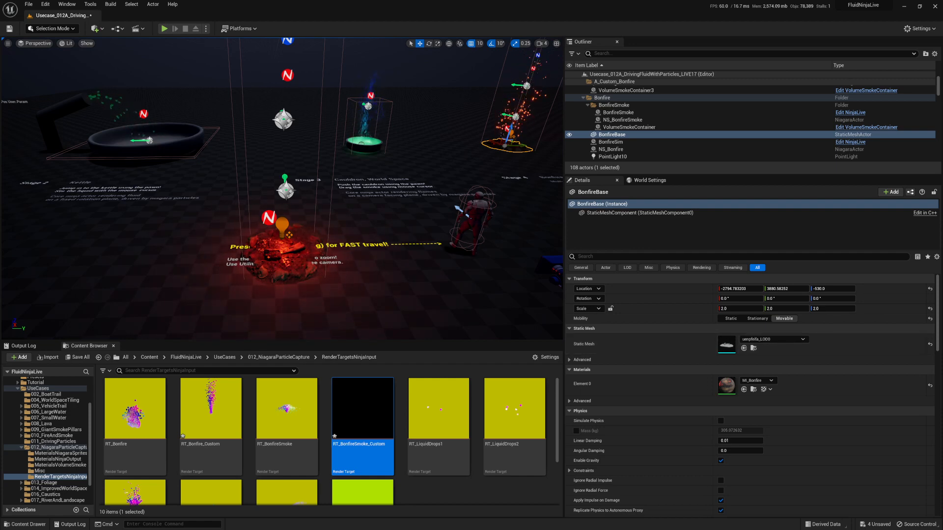
click(611, 149)
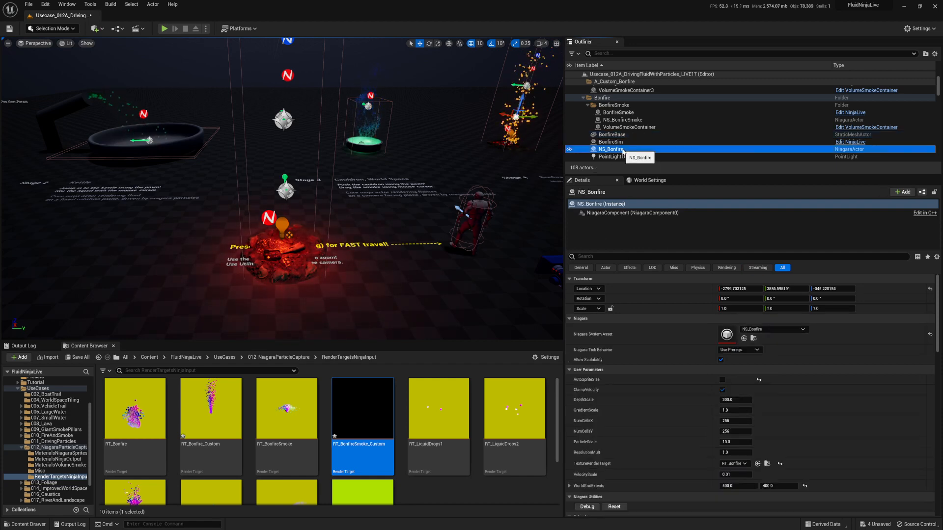
click(629, 127)
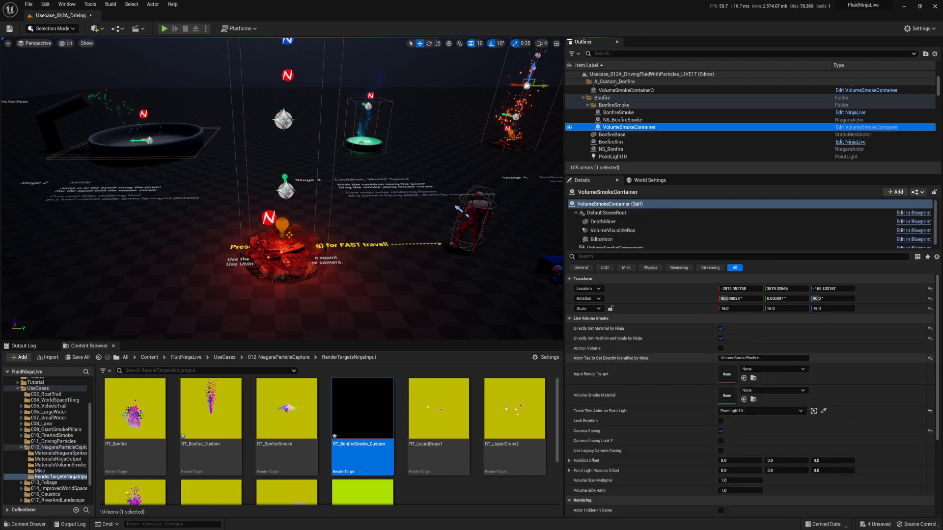
- Set VolumeSmokeContainer3's identification Actor Tag to CustomSmokeBonfire, then reselect BonfireSmoke2
click(762, 358)
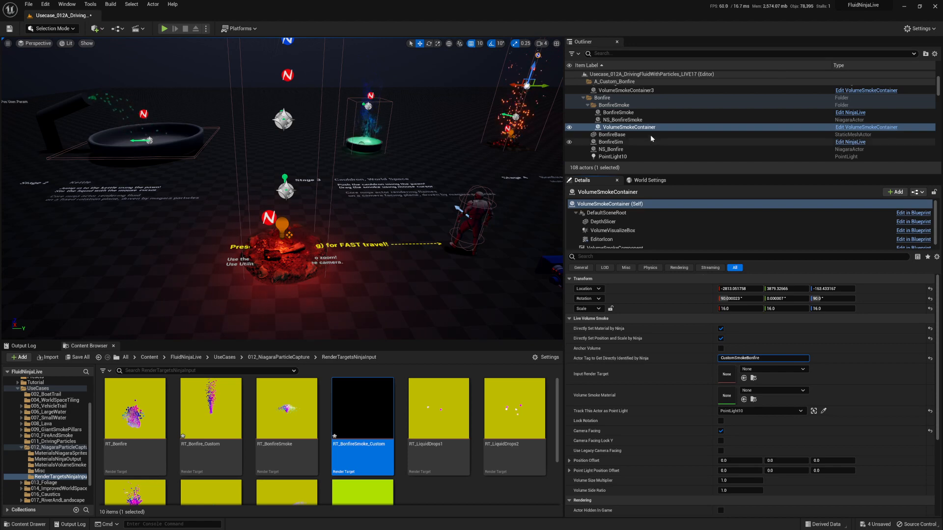
click(620, 119)
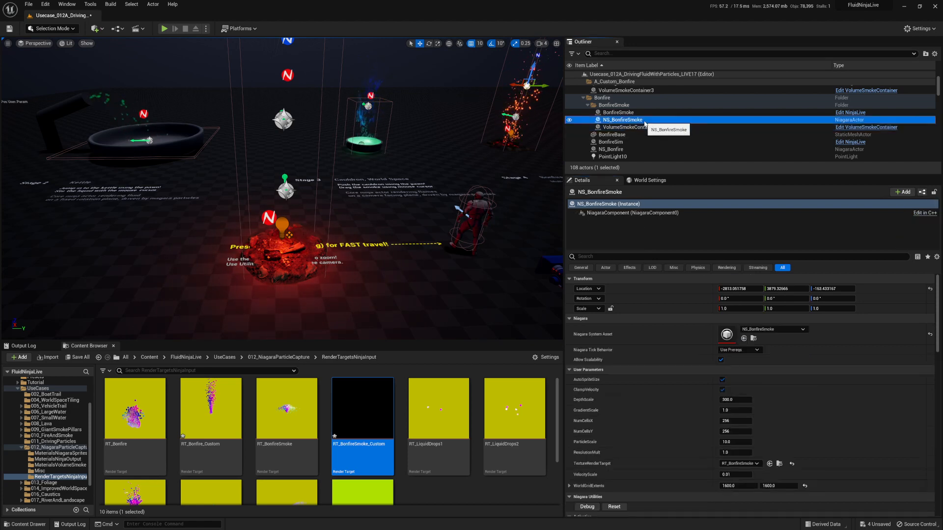
click(629, 139)
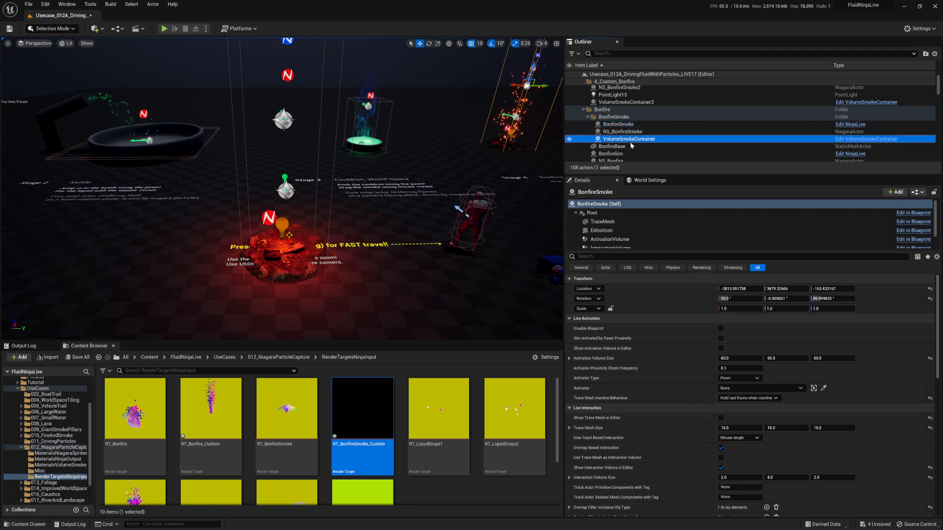
click(627, 139)
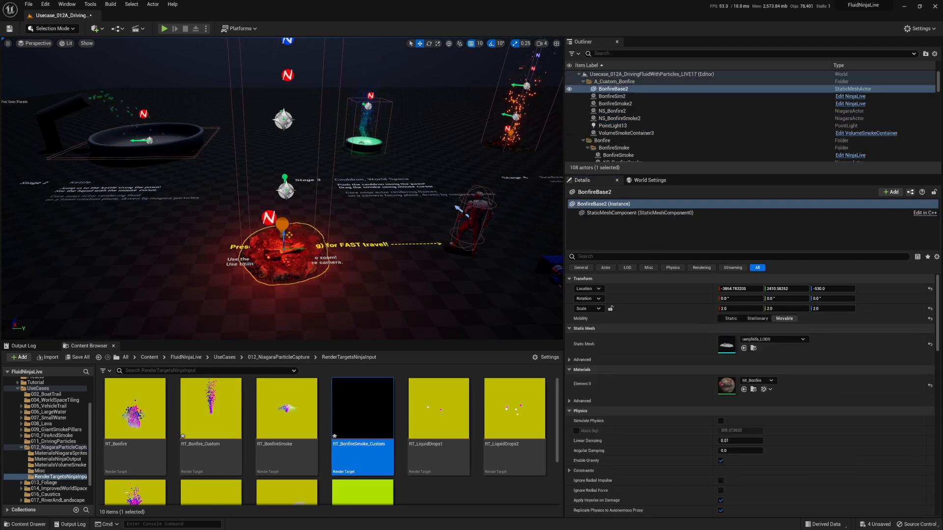
click(627, 133)
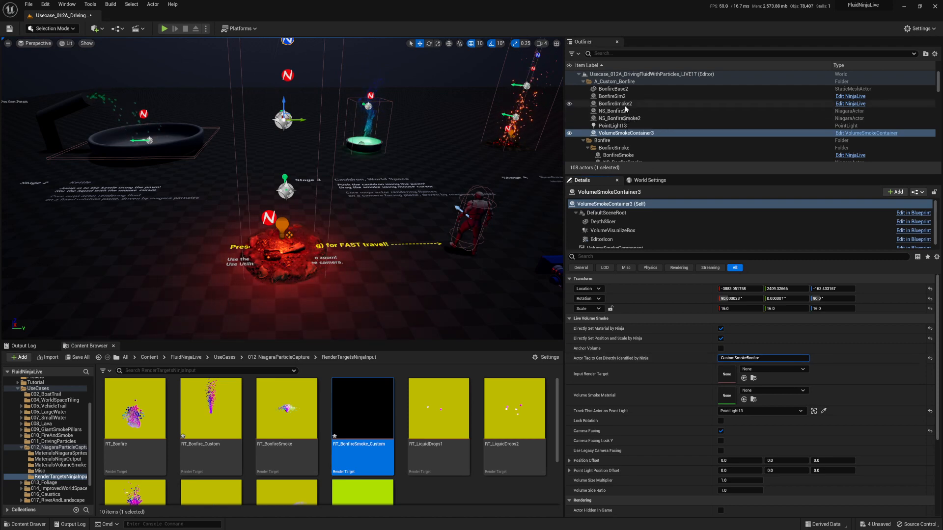
click(615, 103)
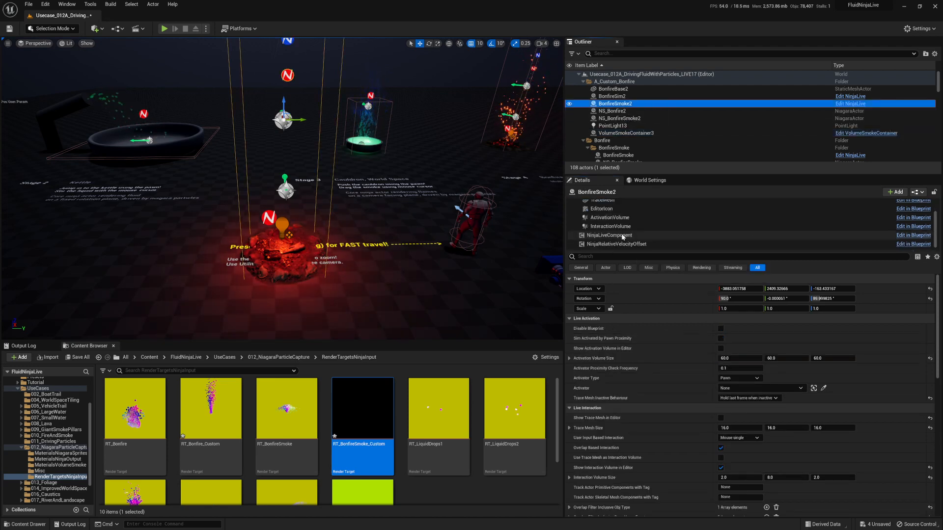
- Set Apply 2nd Out Mat to Actors with Tag to CustomSmokeBonfire and play the level
click(607, 235)
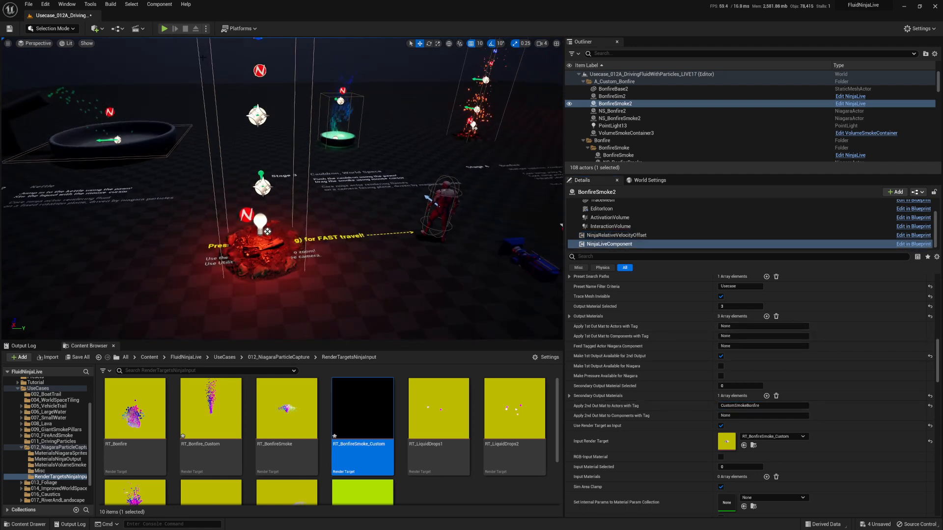
click(164, 29)
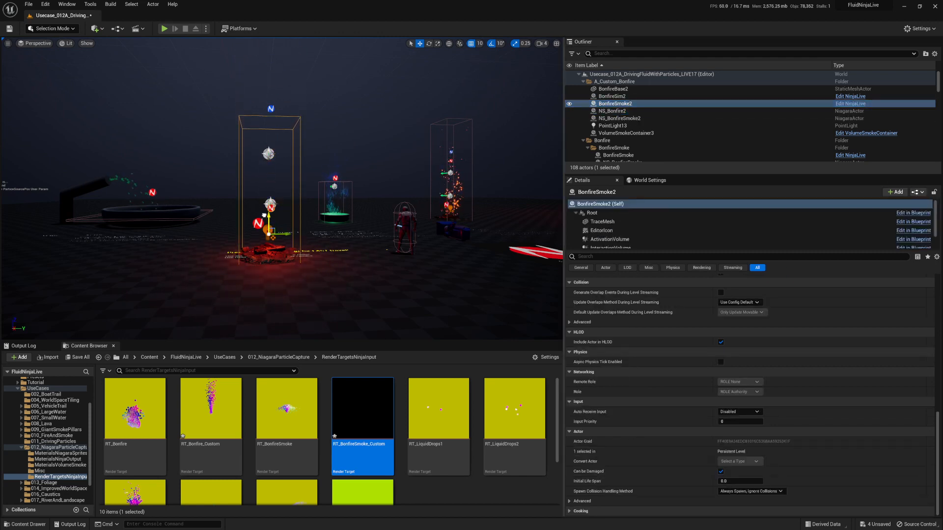
click(164, 28)
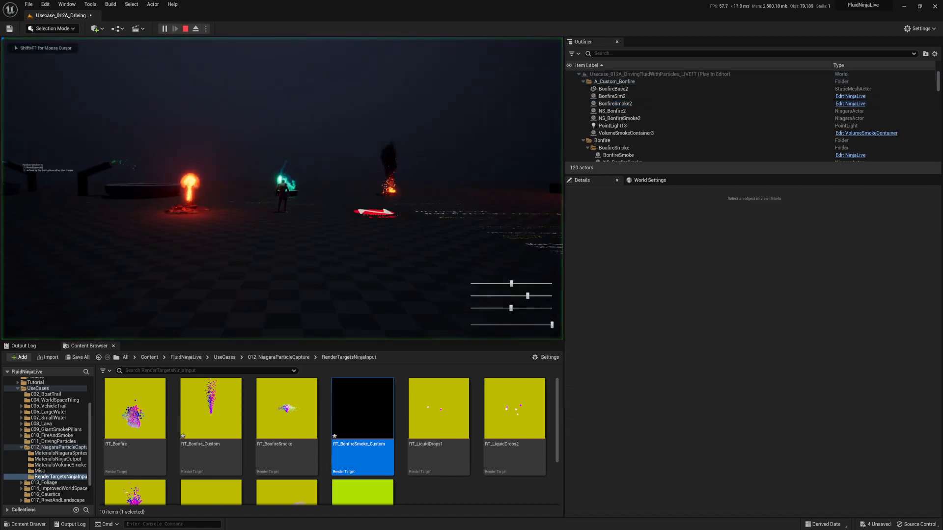